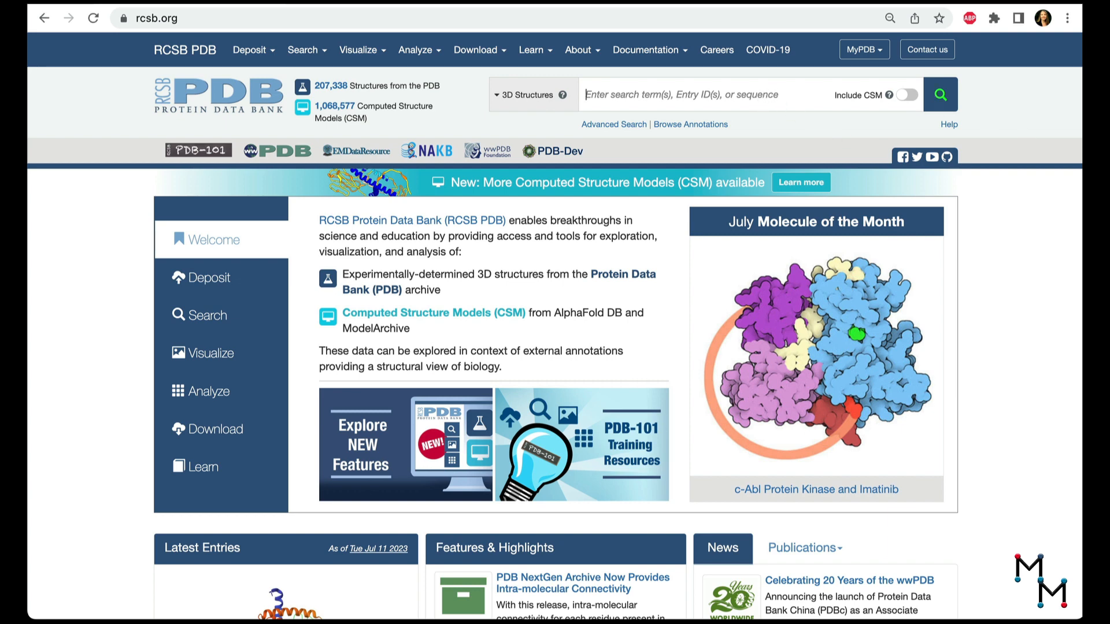
Search RCSB PDB for 3uyn, go to the 3UYN entry and list its Display Files formats.
type("3uyn")
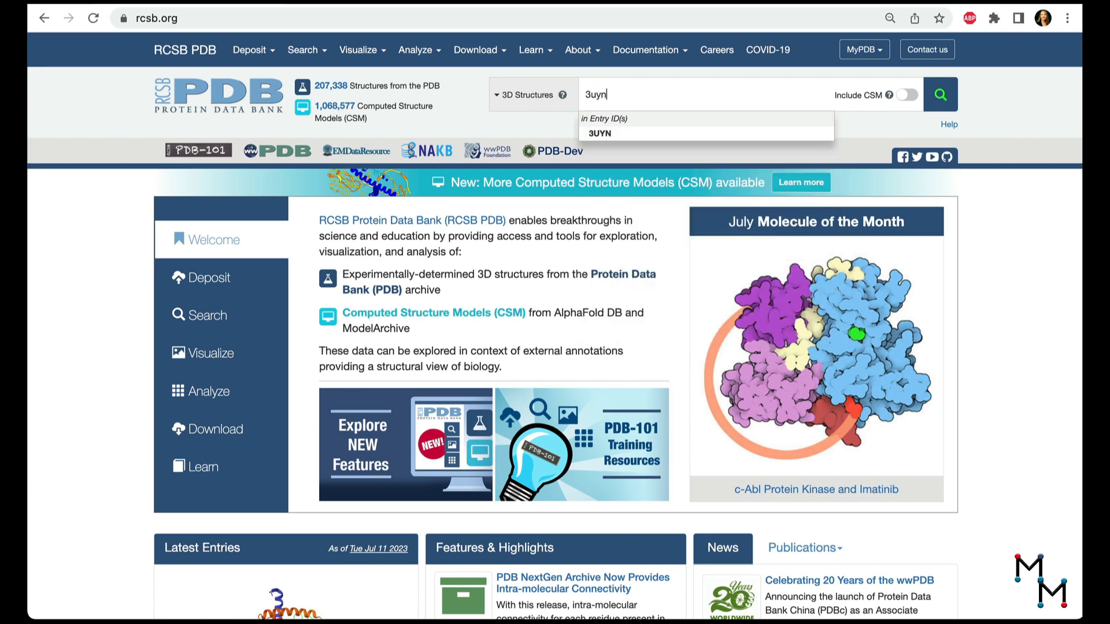
left_click(599, 133)
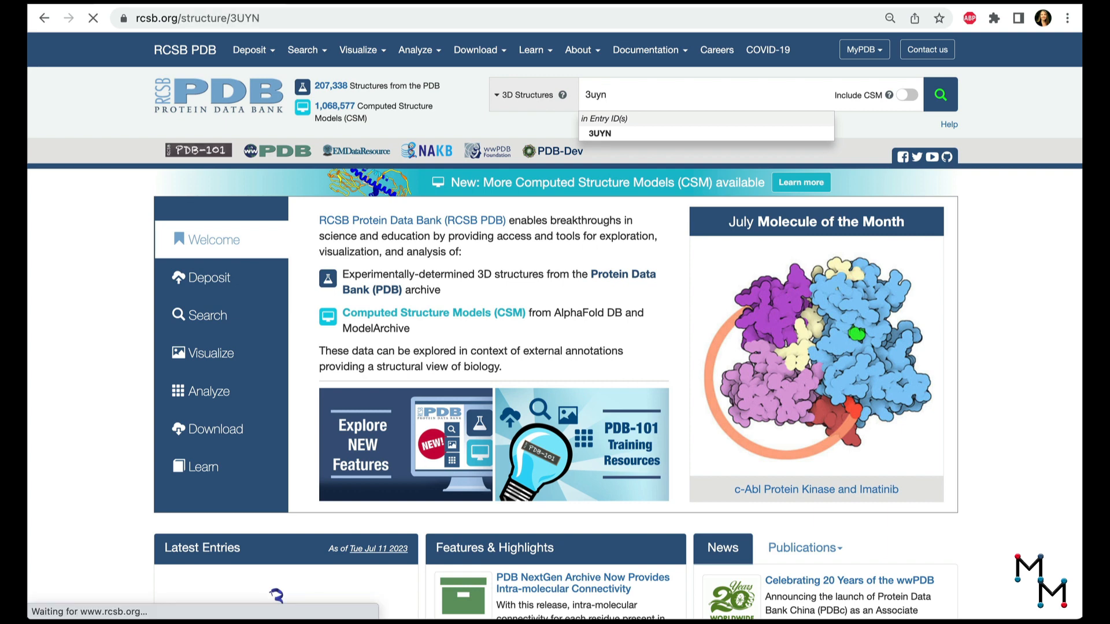
left_click(599, 133)
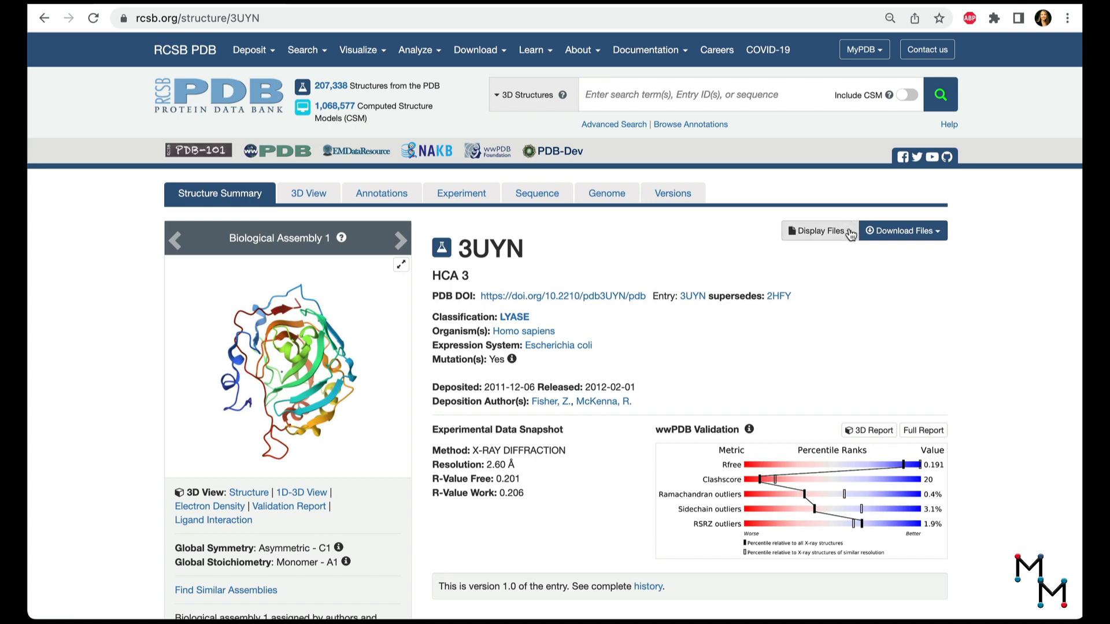
left_click(818, 230)
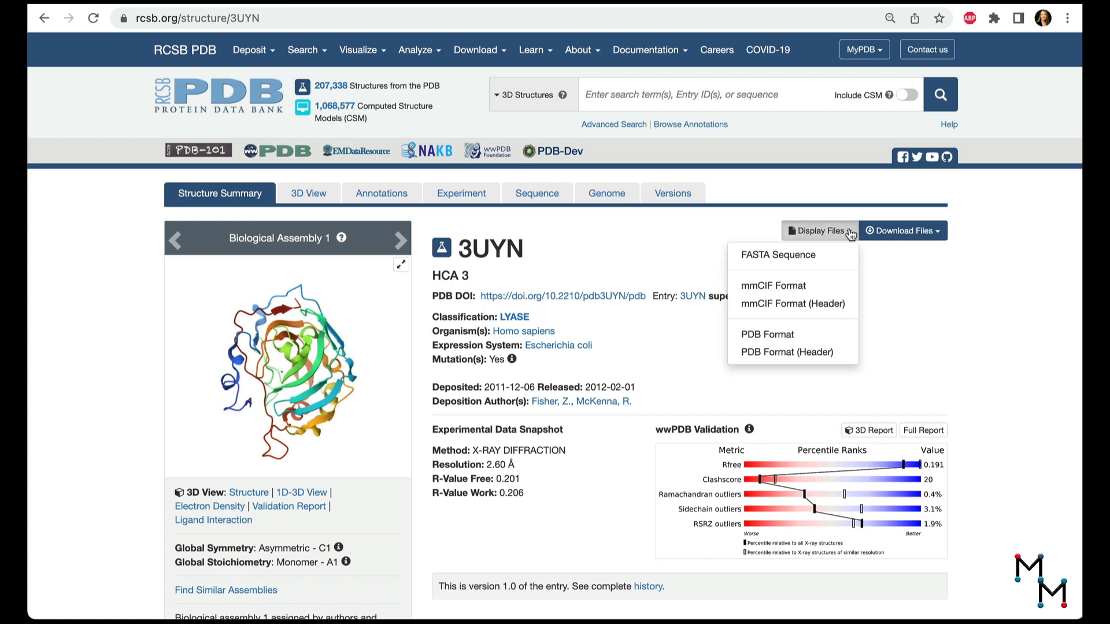
mouse_move(810, 331)
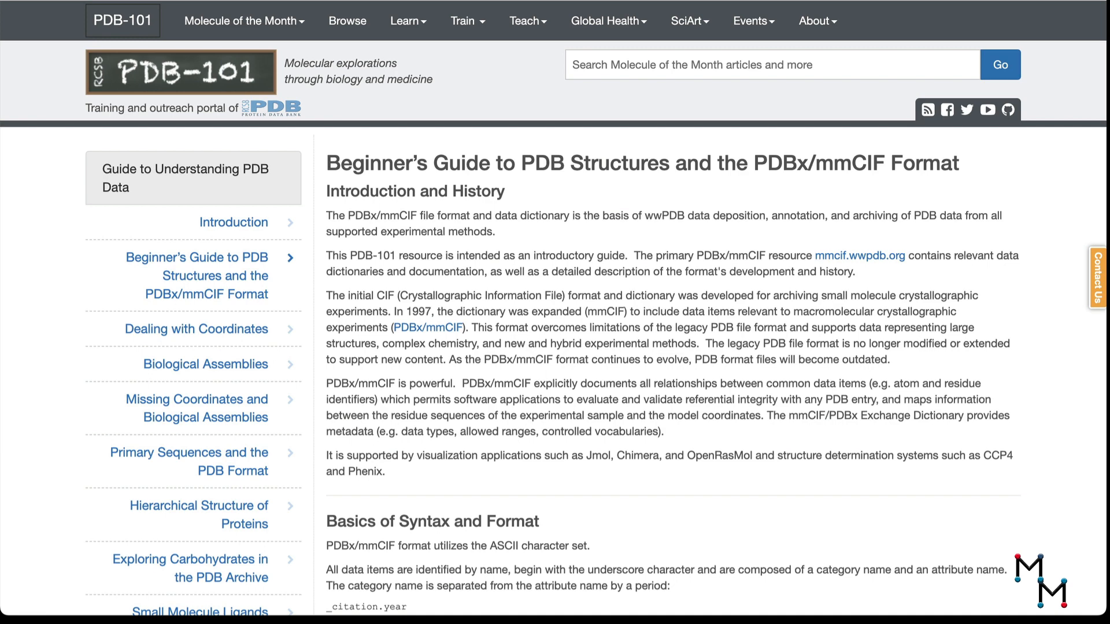
Scroll down the PDB-101 mmCIF beginner's guide to its Entities section.
scroll("down", 3)
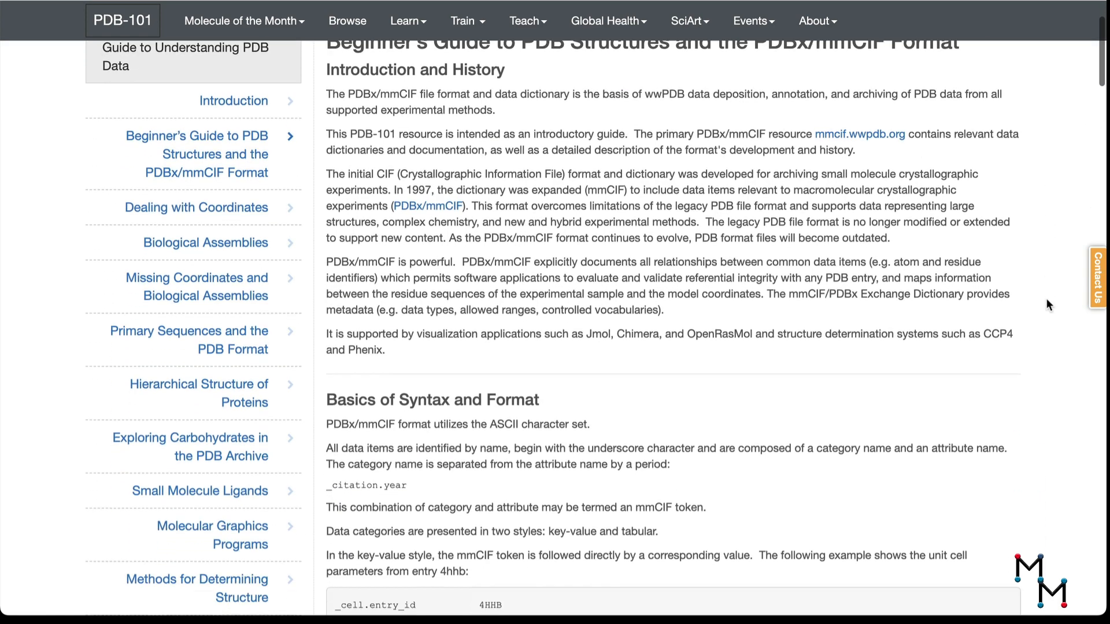
scroll("down", 3)
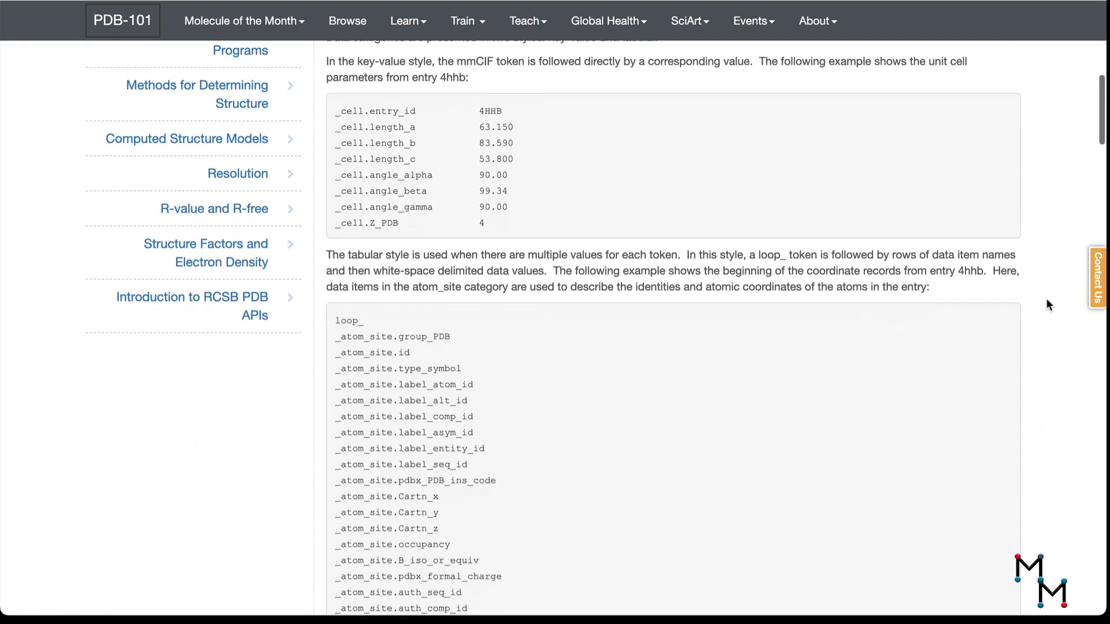
scroll("down", 3)
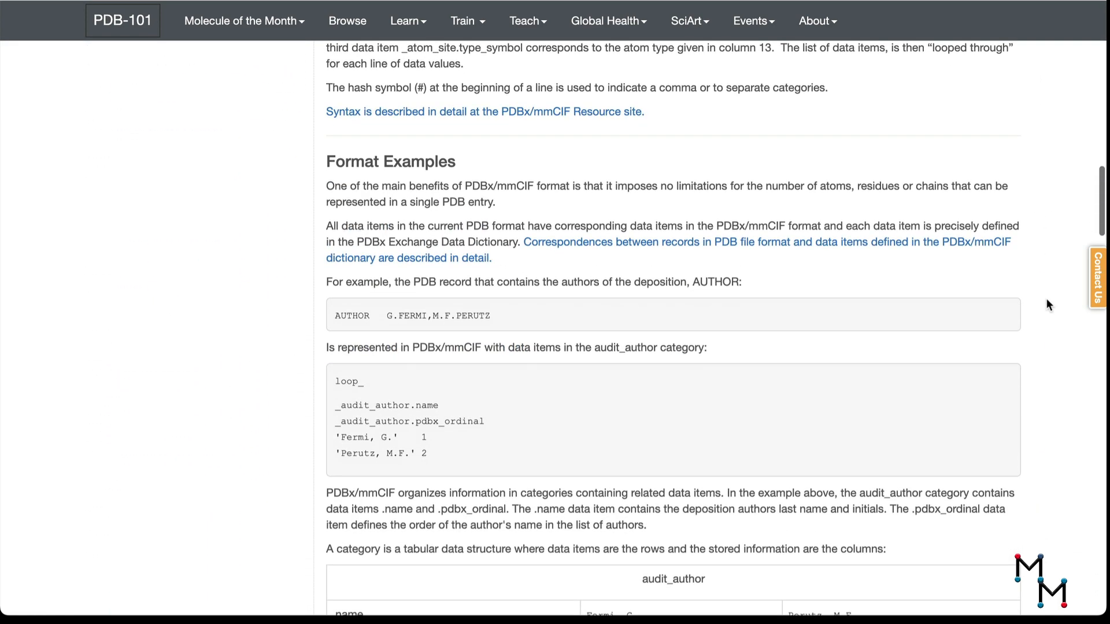
scroll("down", 3)
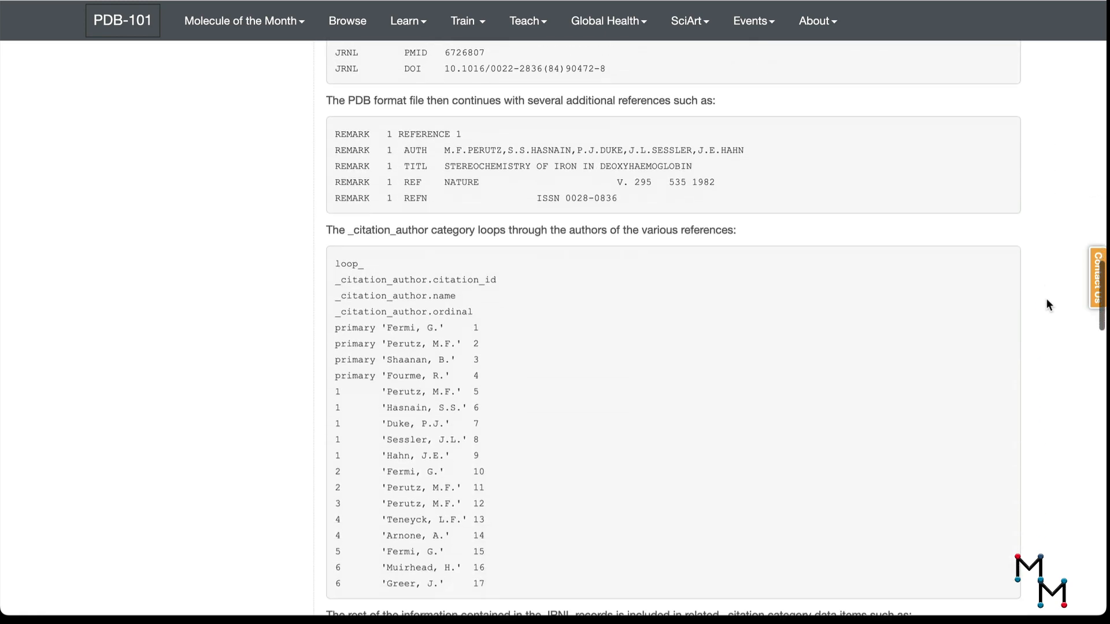
scroll("down", 3)
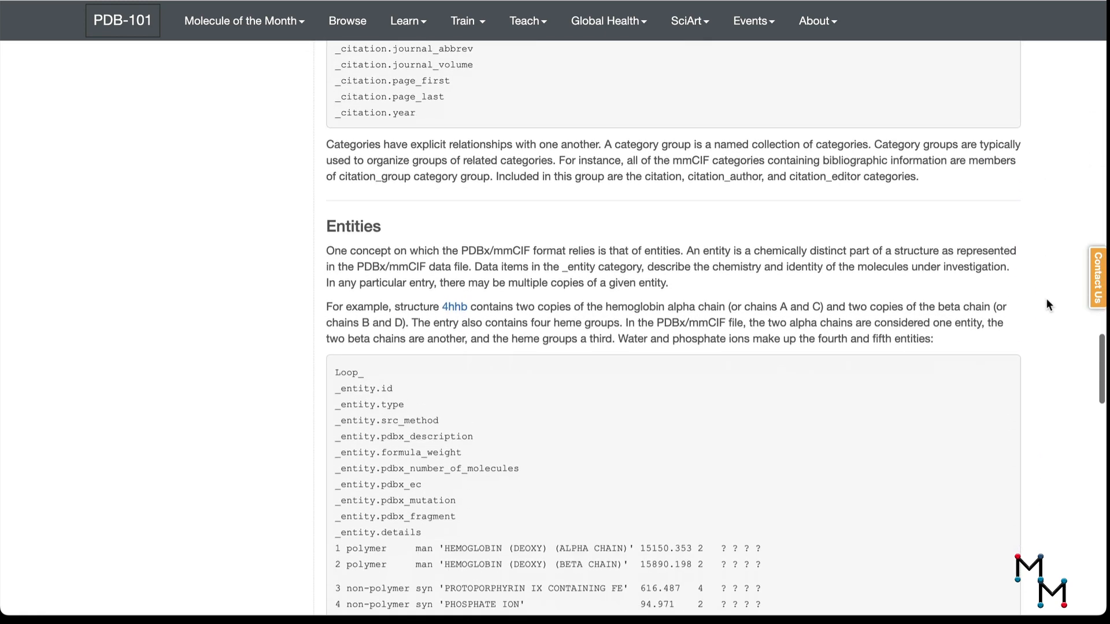
scroll("down", 3)
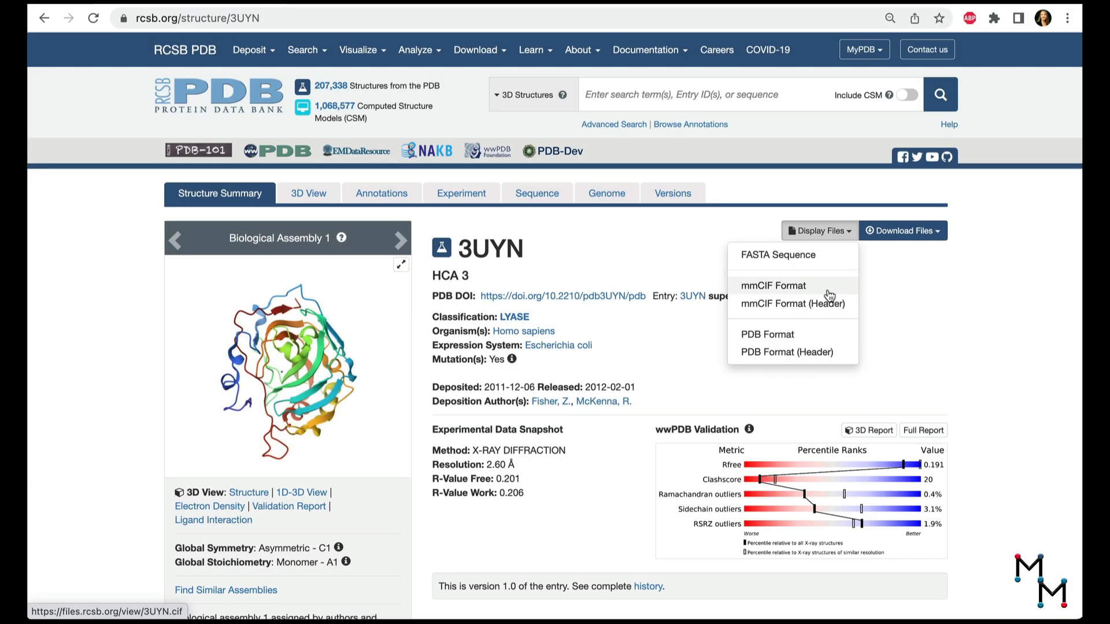
Show the 3UYN mmCIF file as text and scroll down to its atom coordinate records.
left_click(774, 286)
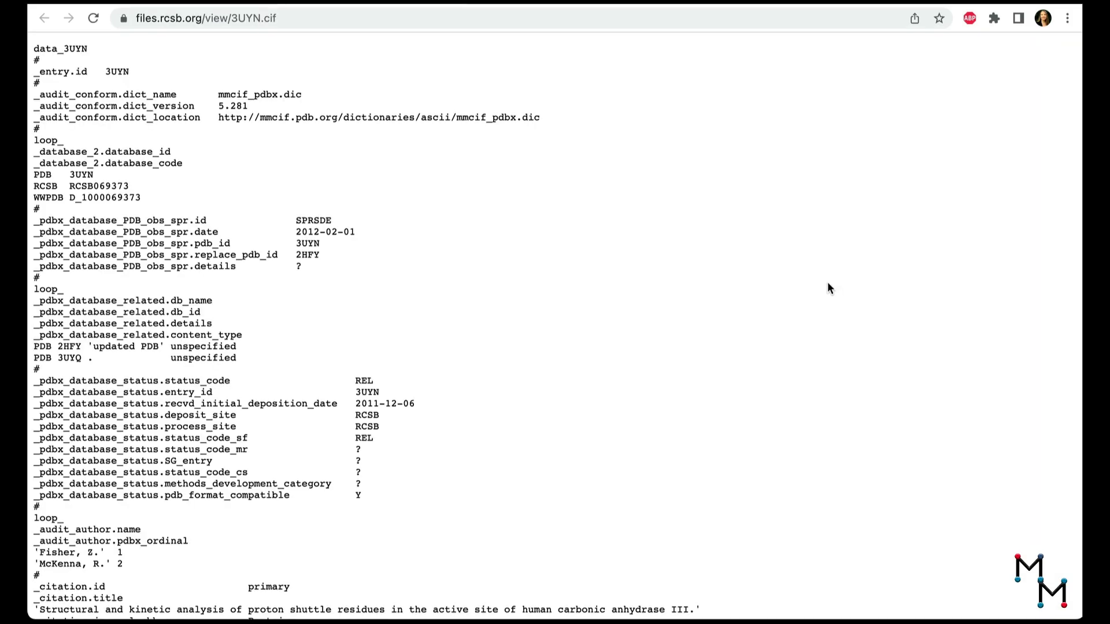
mouse_move(343, 103)
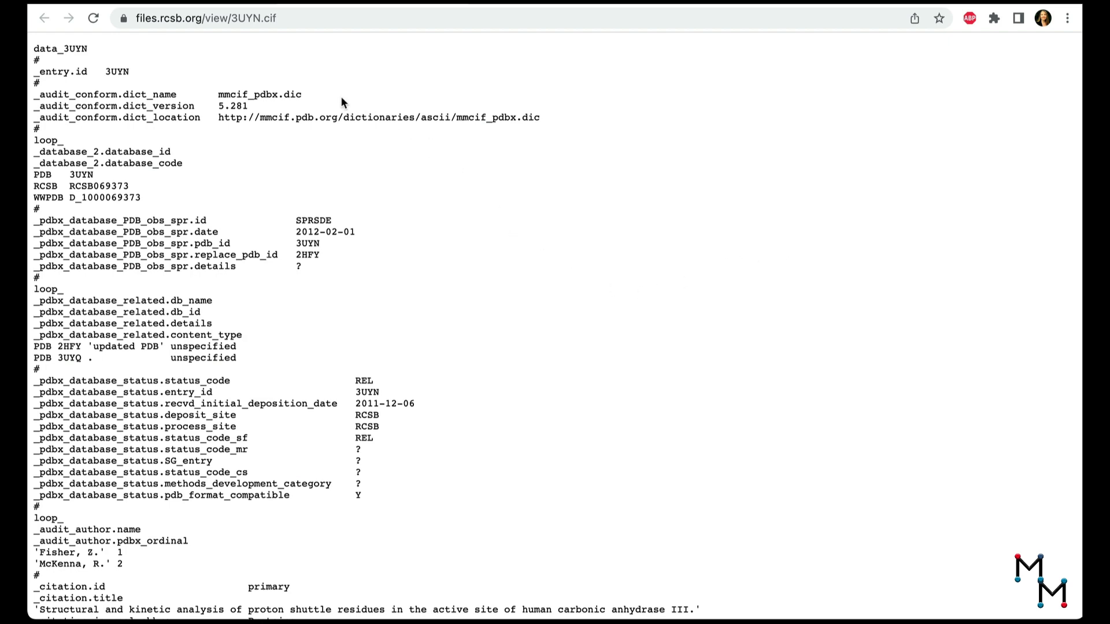
mouse_move(204, 170)
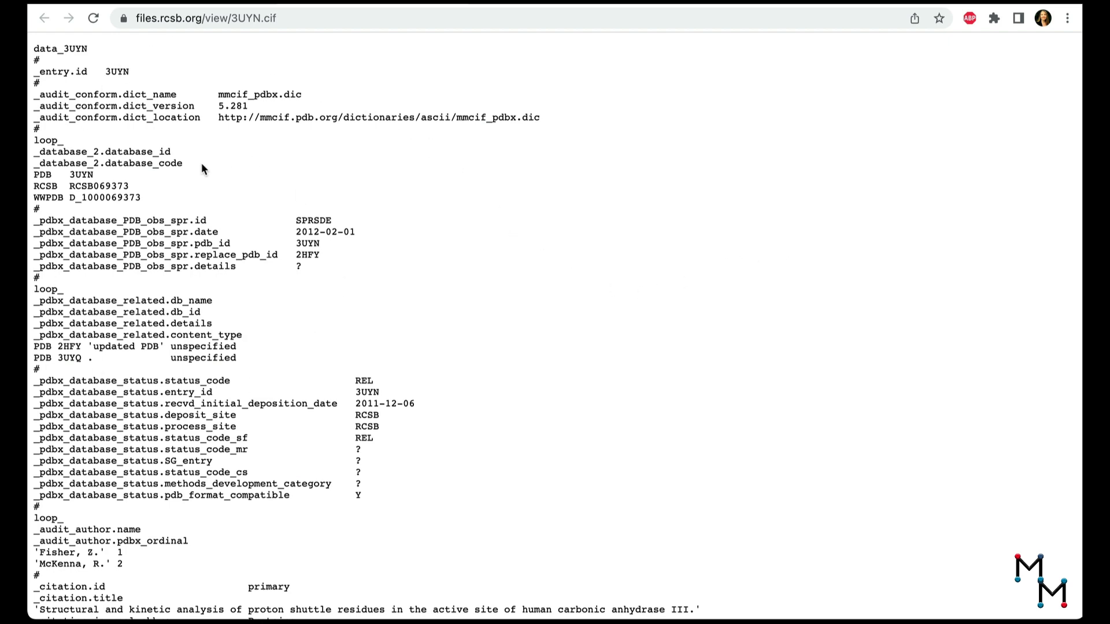
scroll("down", 3)
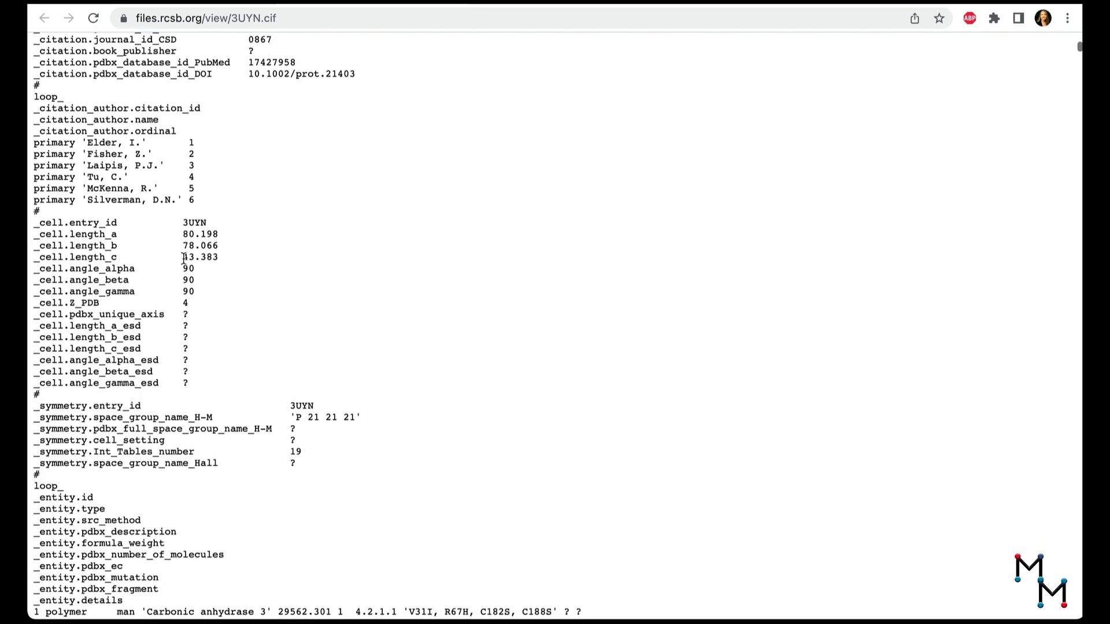
scroll("down", 3)
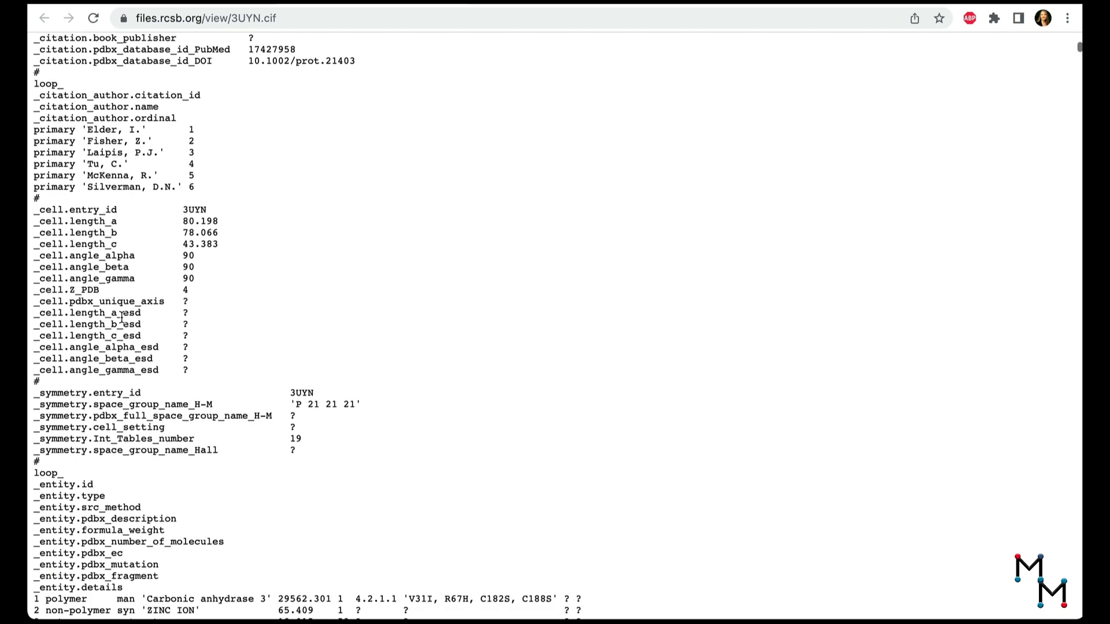
scroll("down", 3)
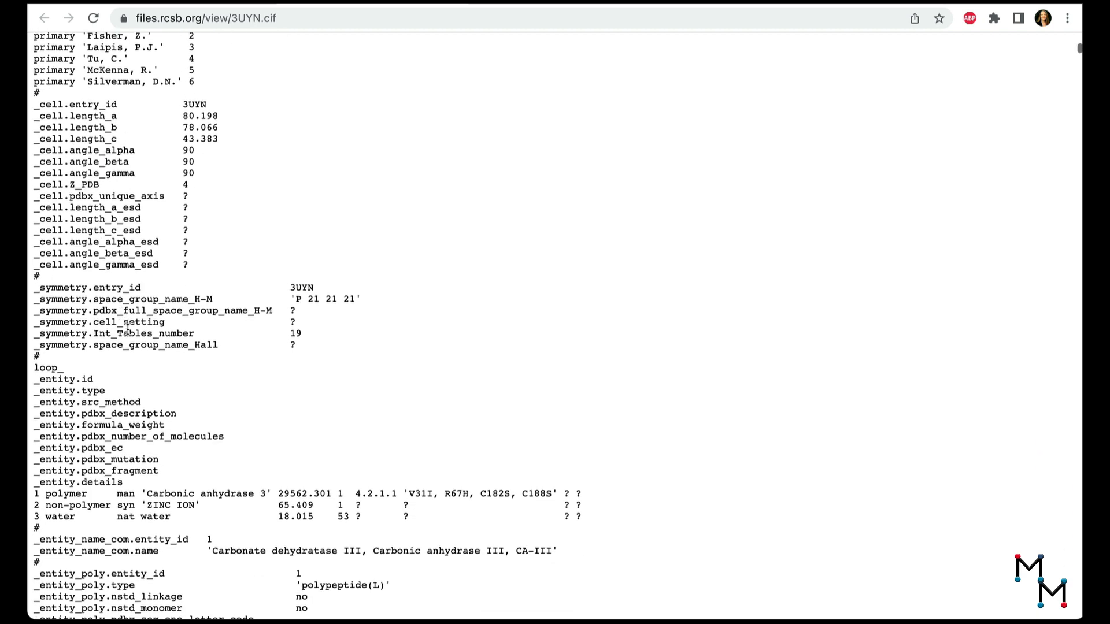
scroll("down", 3)
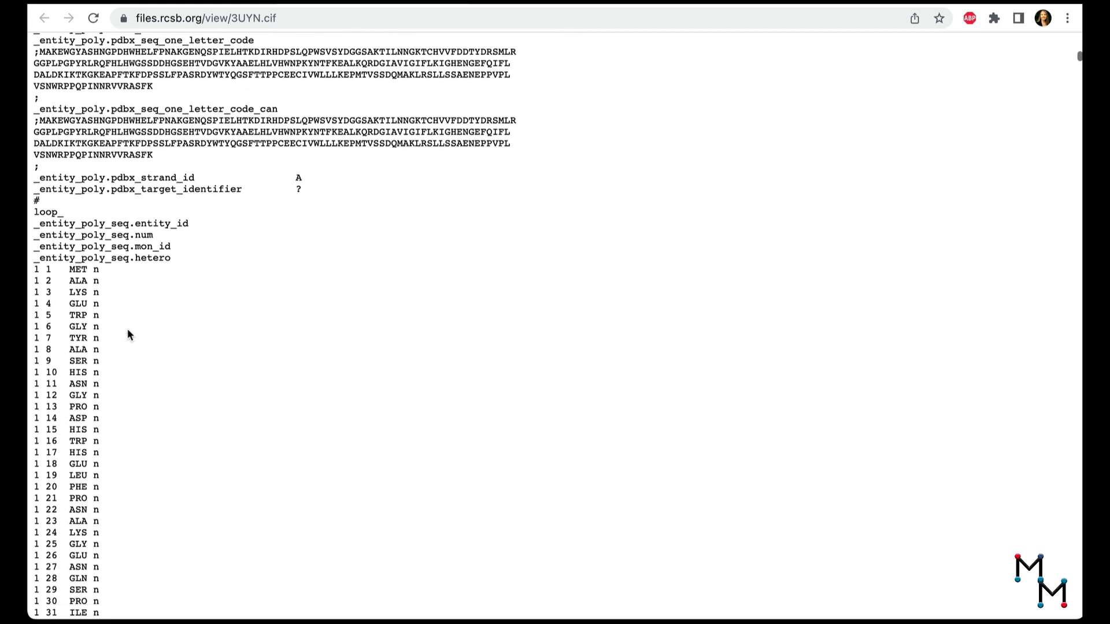
scroll("down", 3)
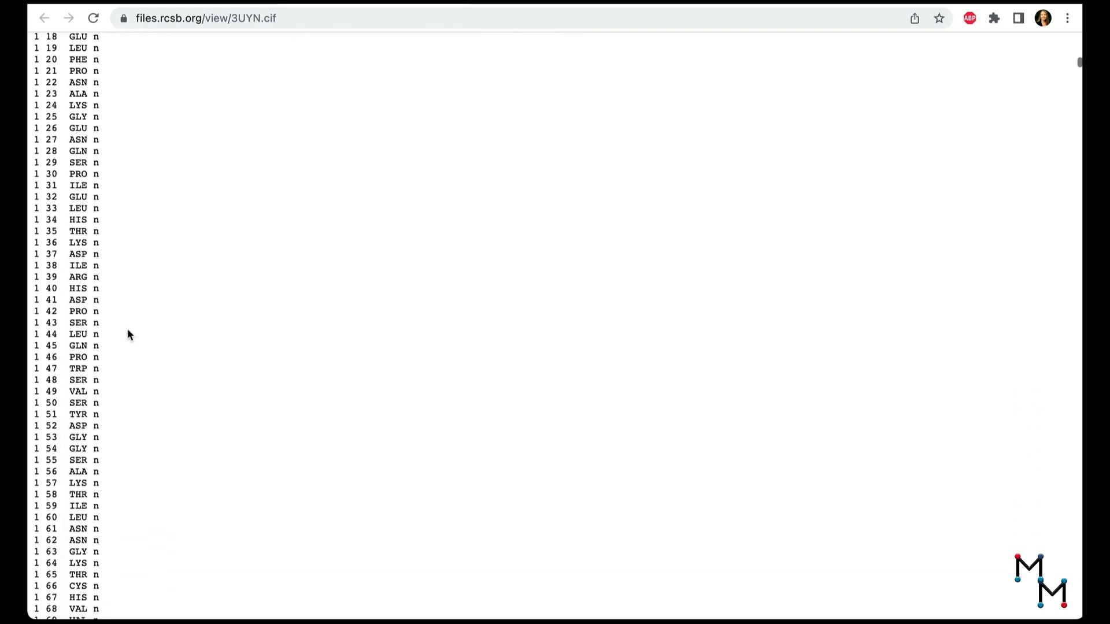
scroll("down", 3)
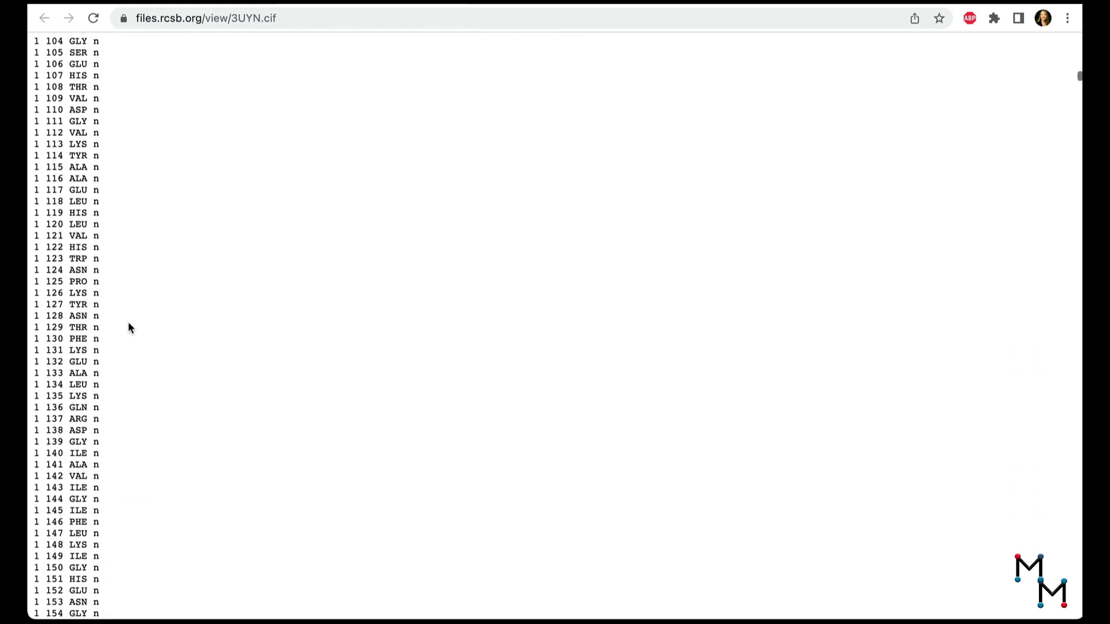
scroll("up", 3)
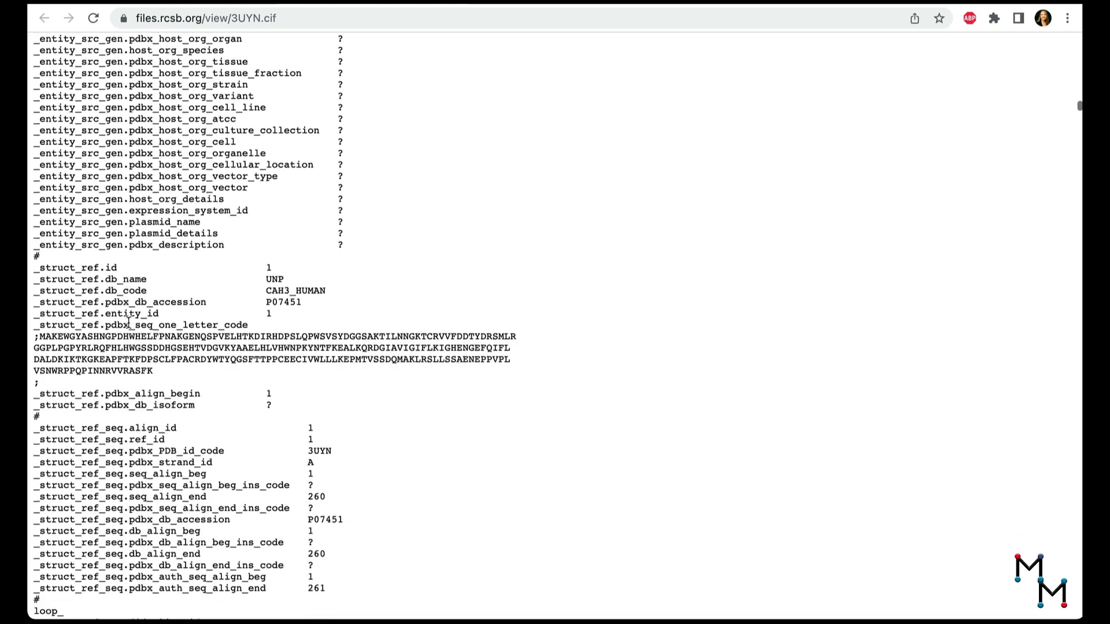
scroll("down", 3)
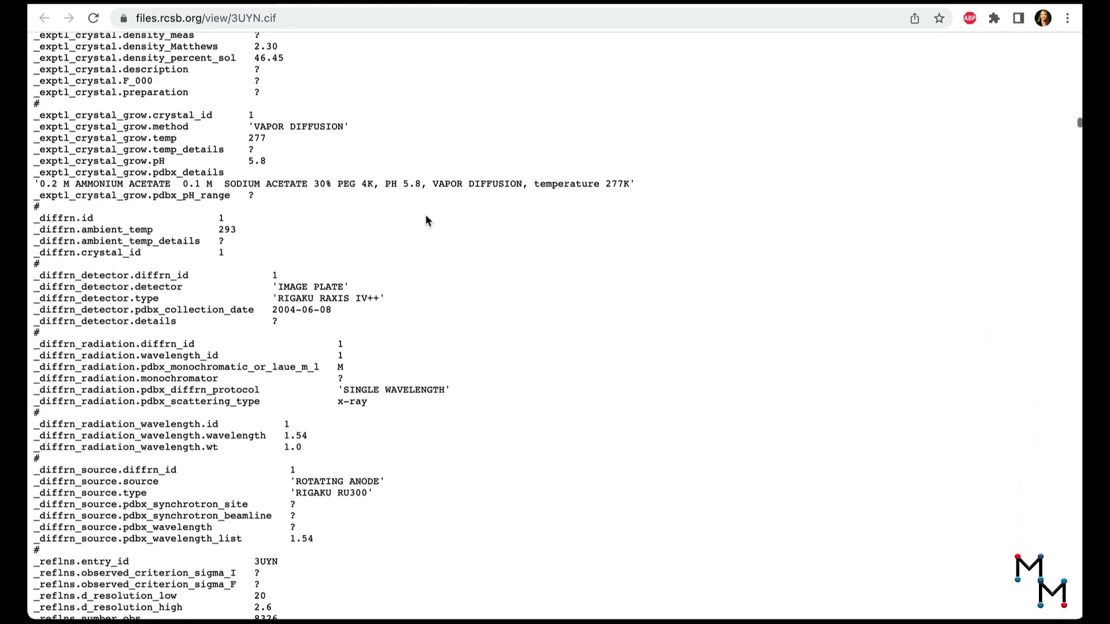
scroll("down", 3)
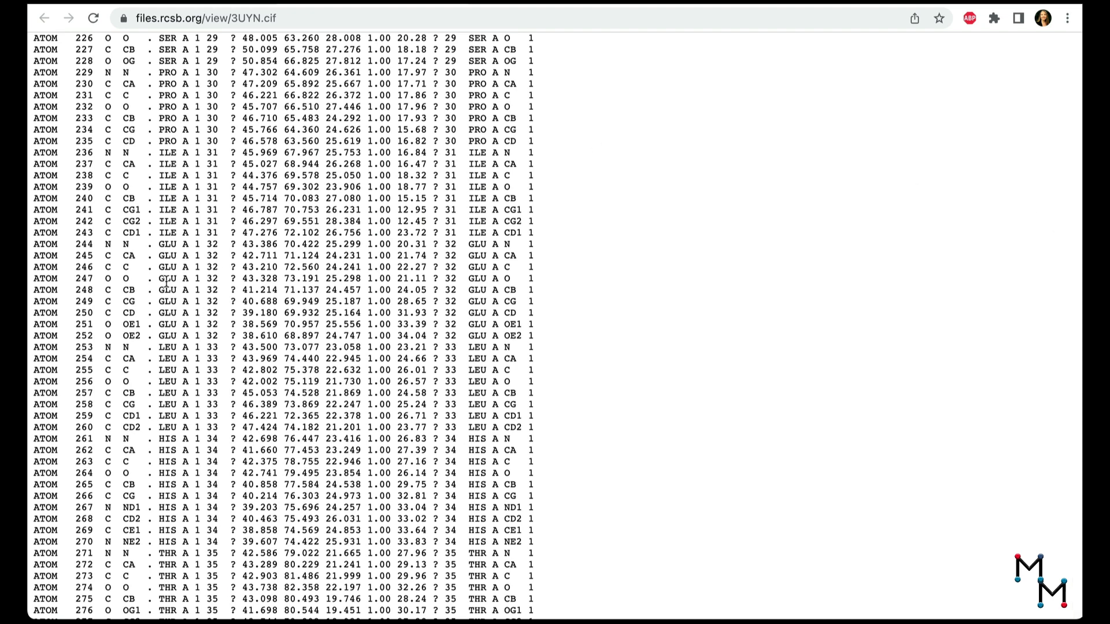
mouse_move(575, 418)
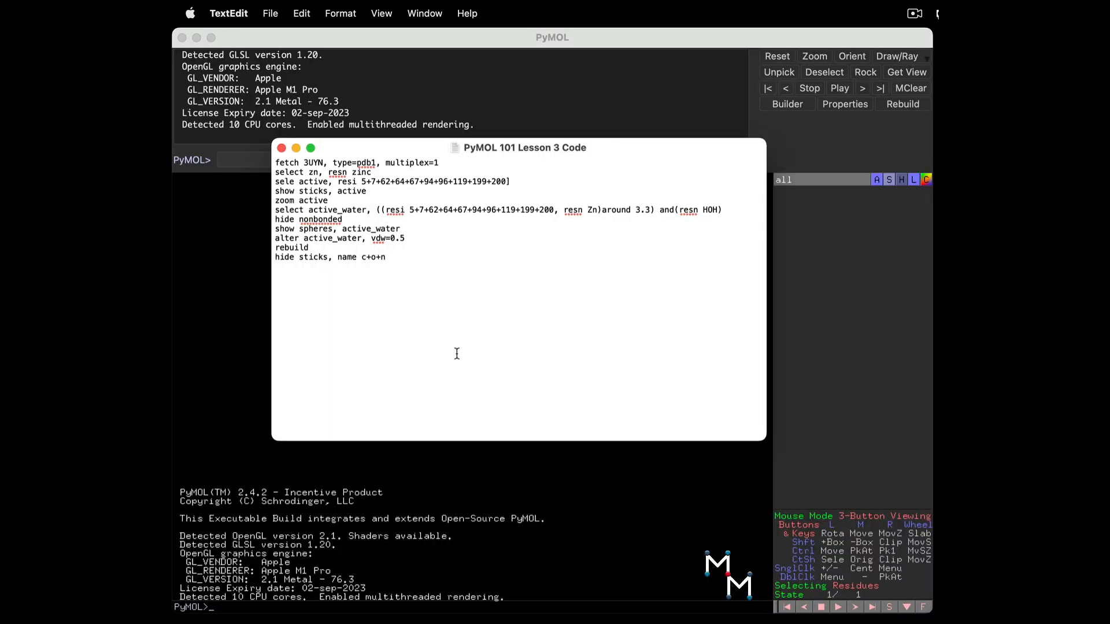
mouse_move(830, 409)
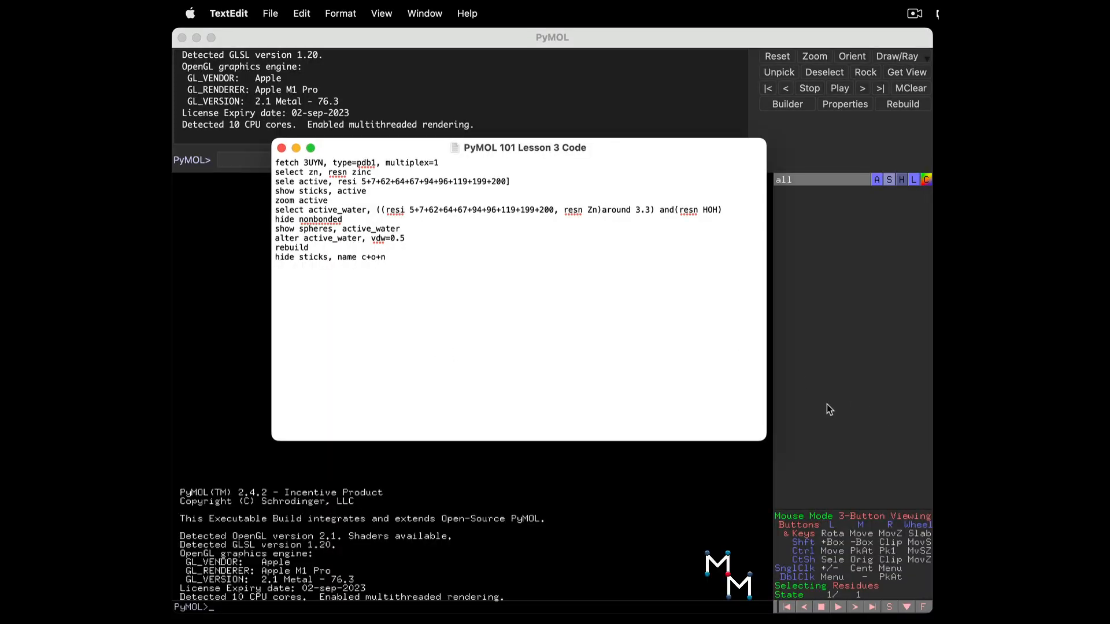
mouse_move(826, 410)
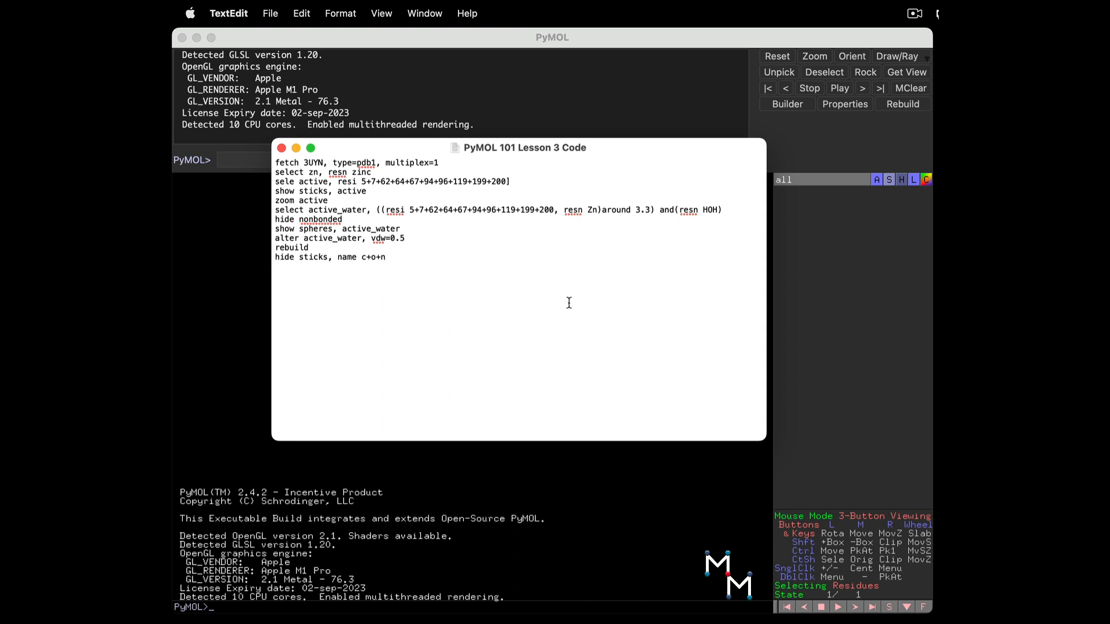
Select all the lesson commands in TextEdit for pasting into PyMOL.
key("cmd+a")
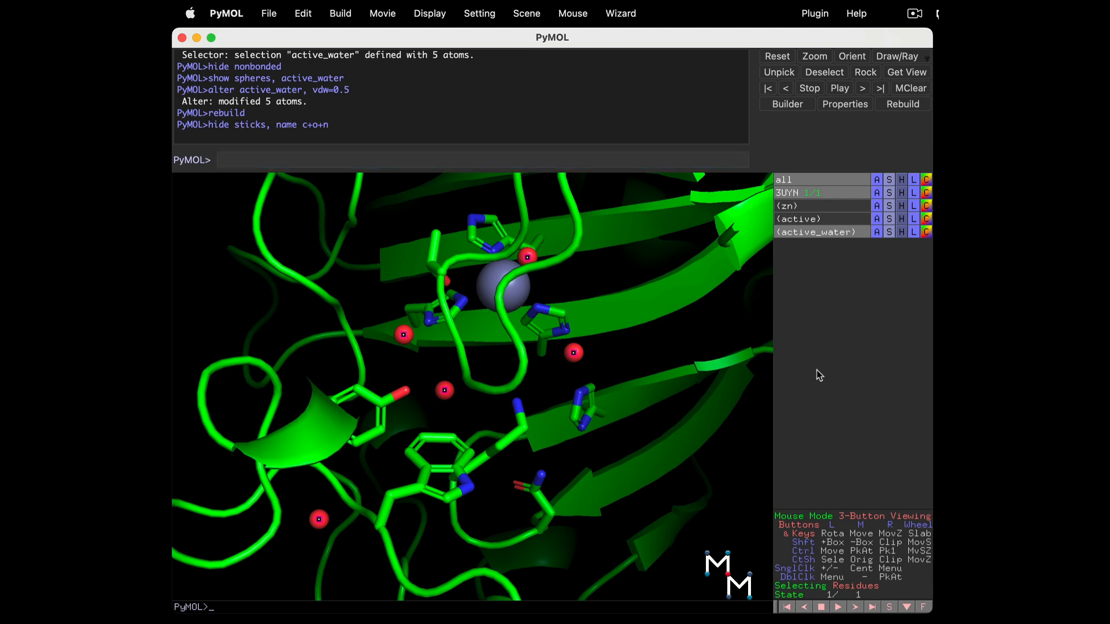
left_click(269, 14)
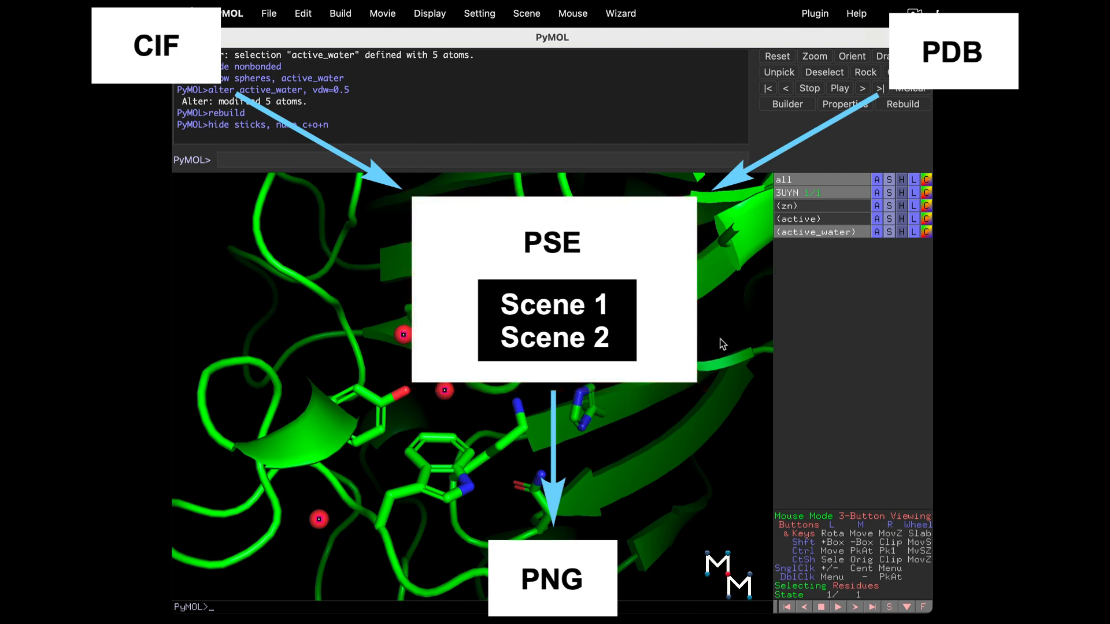
mouse_move(698, 323)
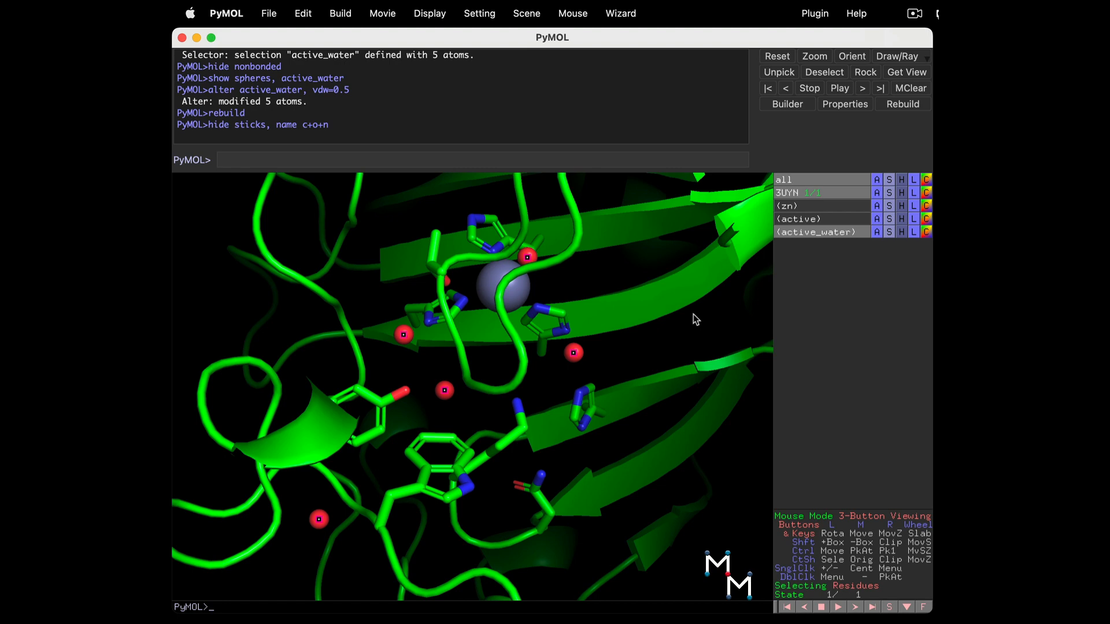
mouse_move(429, 13)
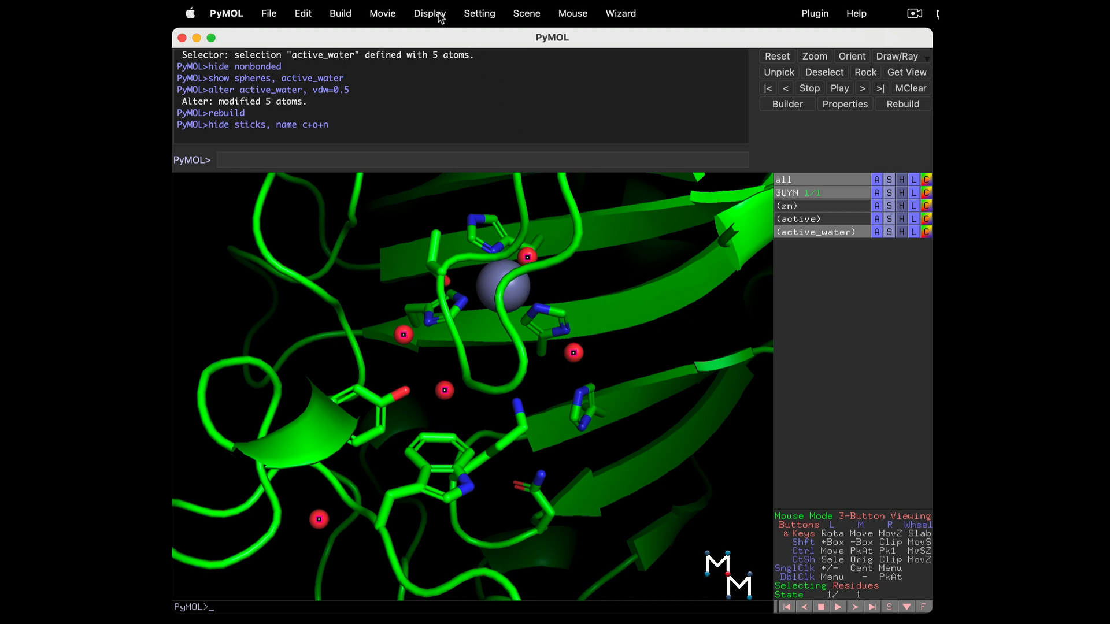
Set PyMOL's background colour to white via the Display menu.
left_click(428, 13)
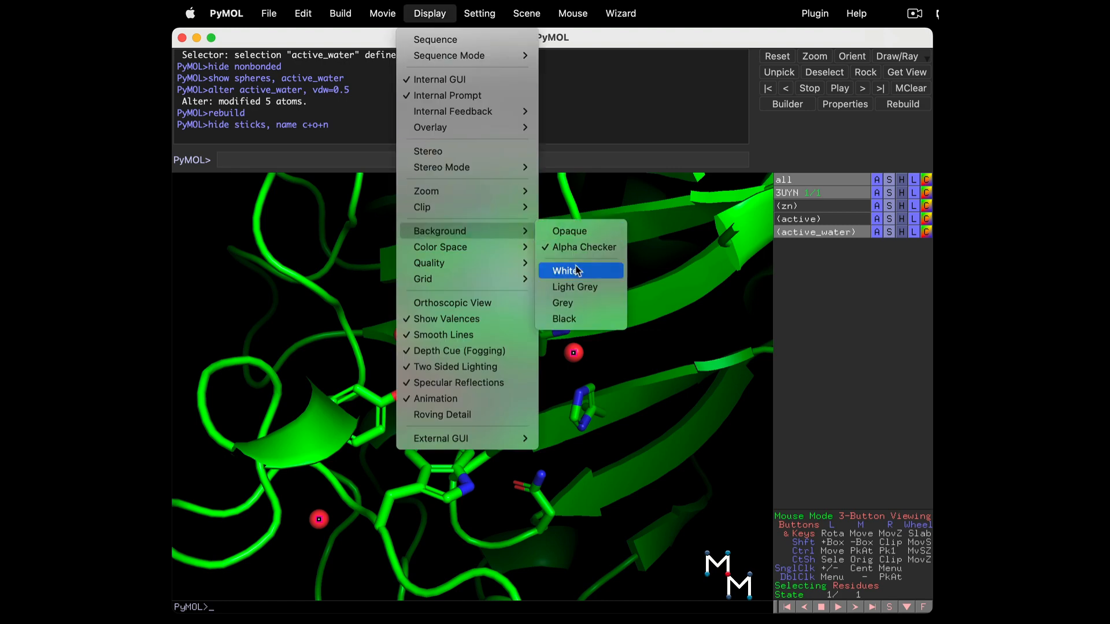
left_click(564, 270)
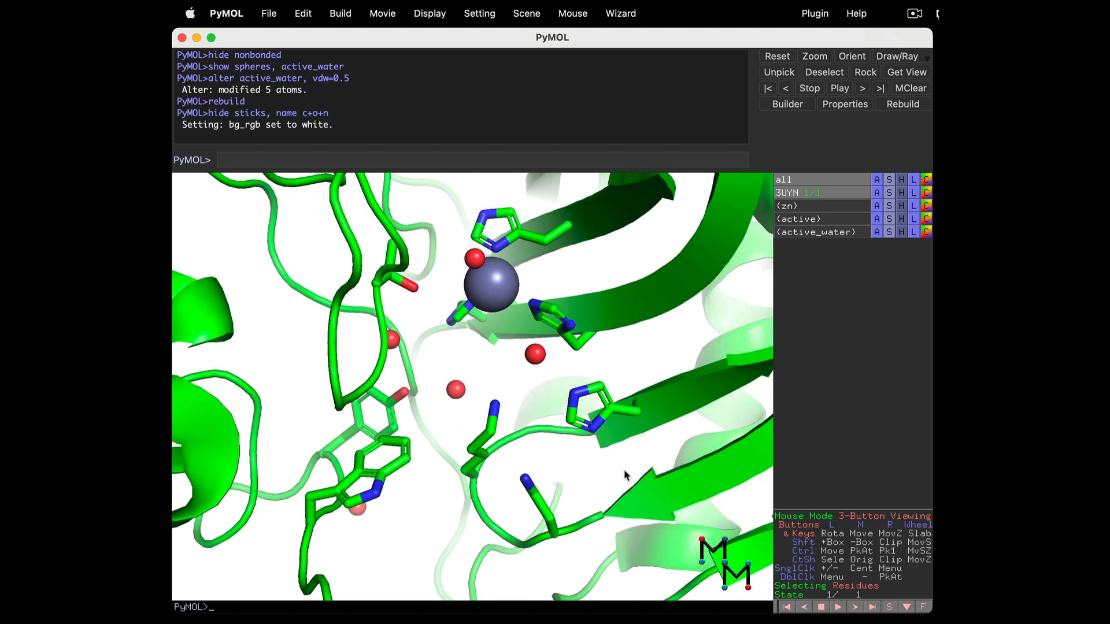
mouse_move(817, 456)
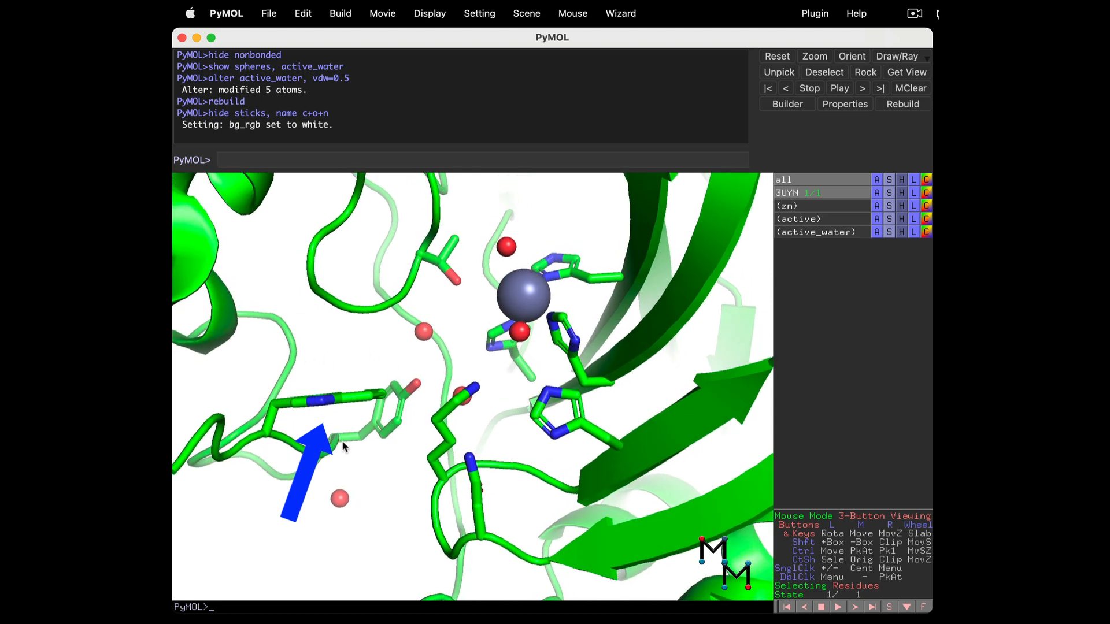
mouse_move(441, 440)
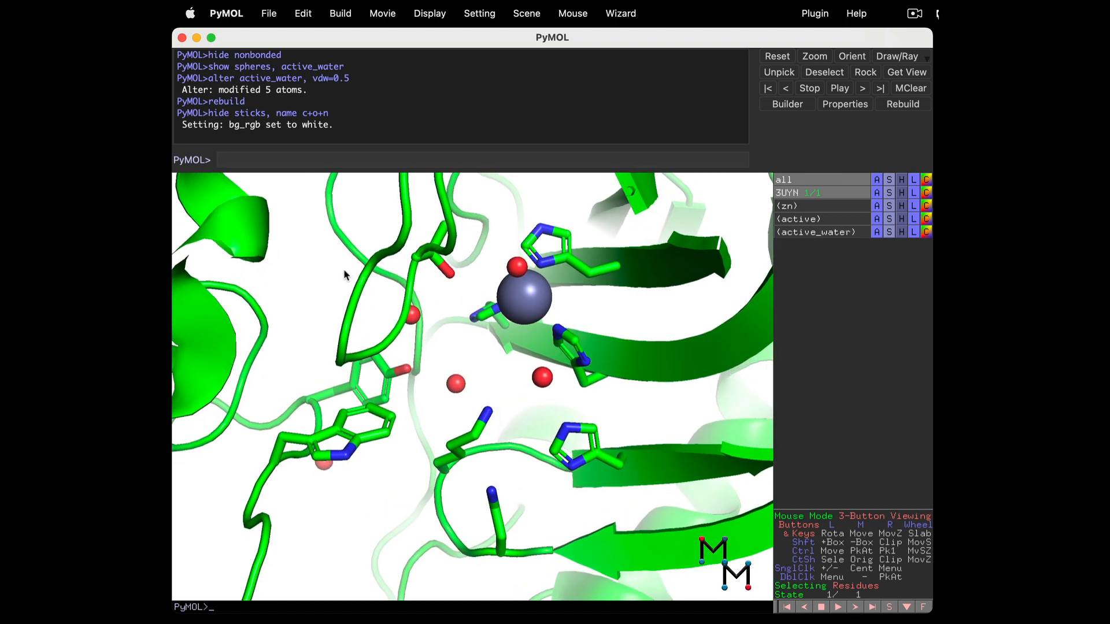
Start PNG export and ray-trace the view at 1656×1180 px with a transparent background.
left_click(268, 13)
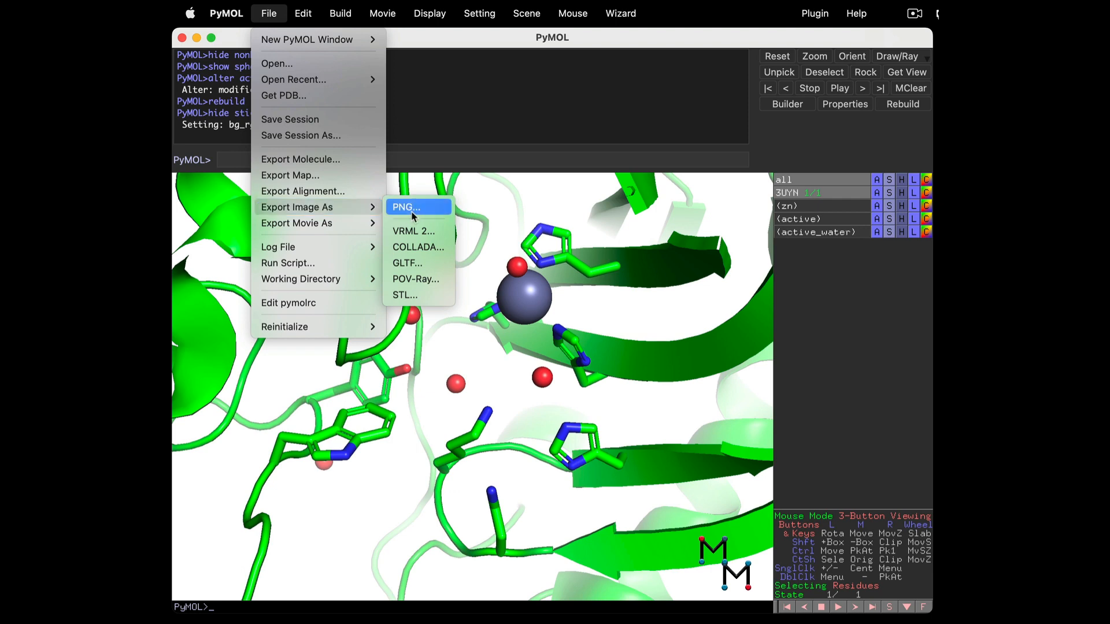
left_click(405, 207)
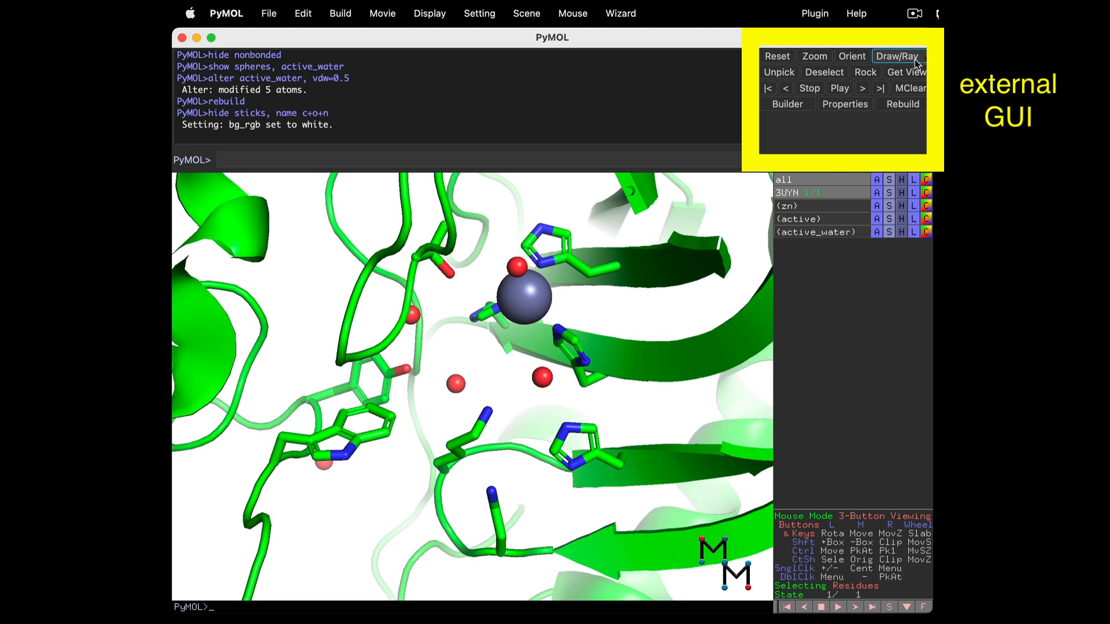
left_click(897, 57)
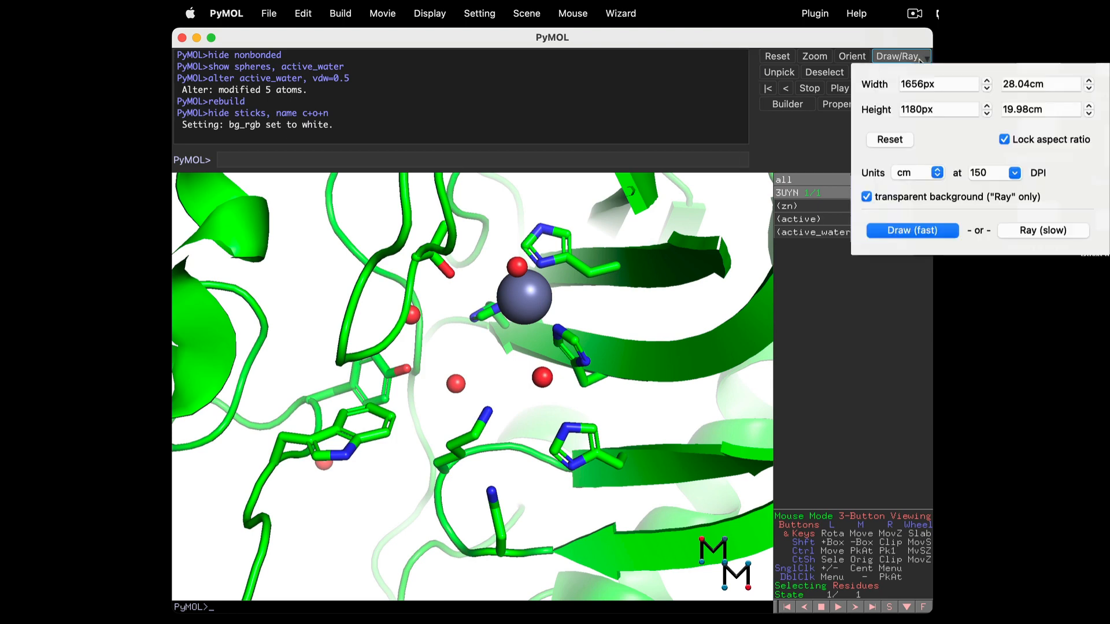
mouse_move(940, 135)
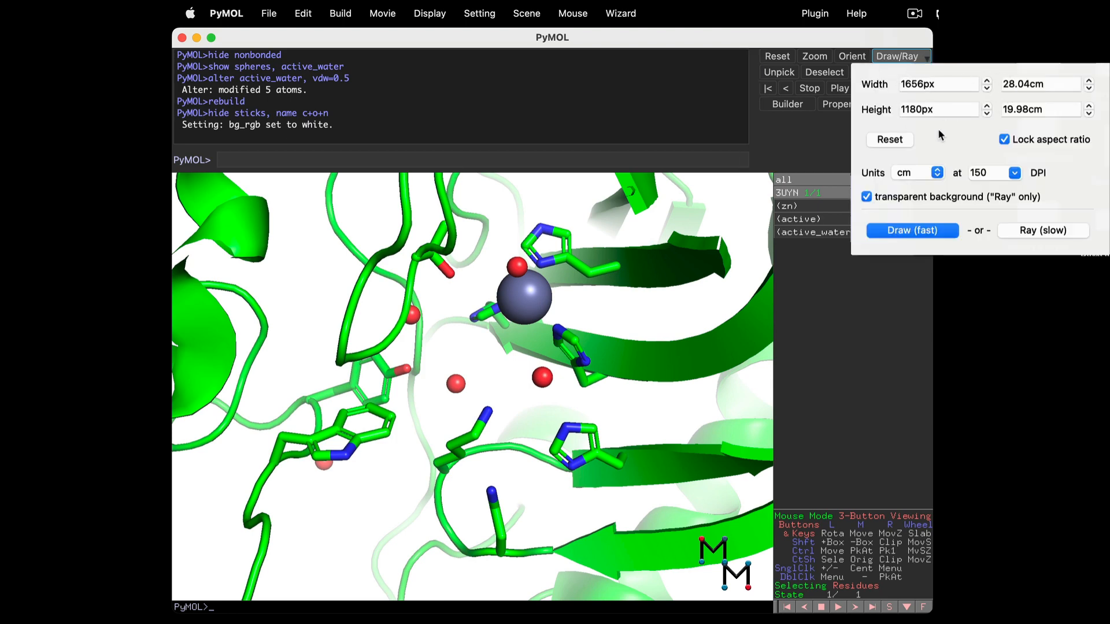
mouse_move(927, 151)
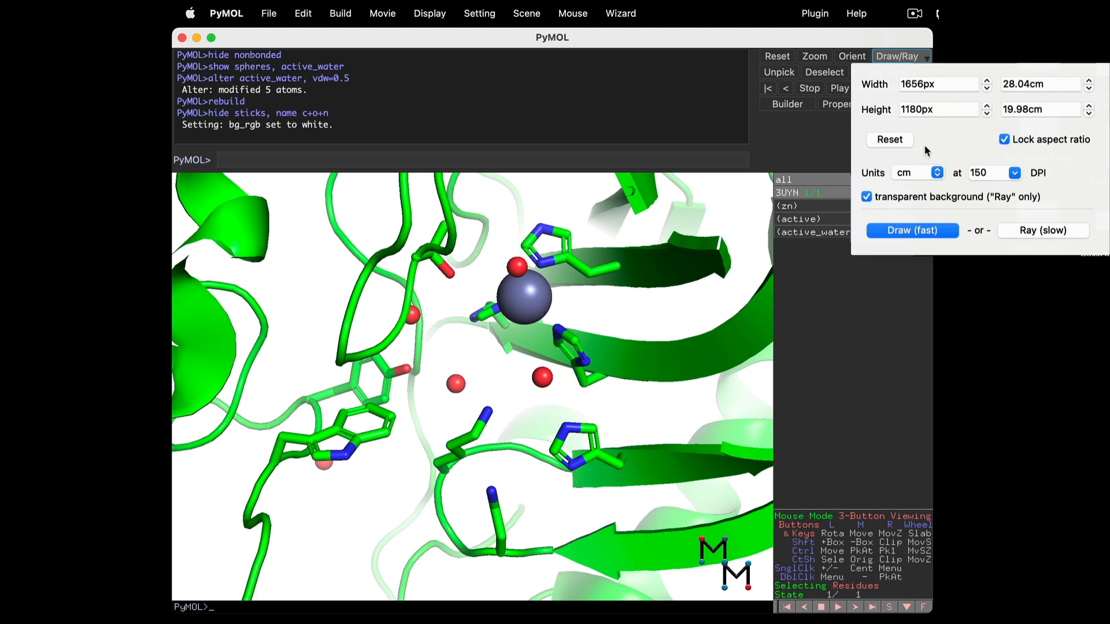
mouse_move(1042, 230)
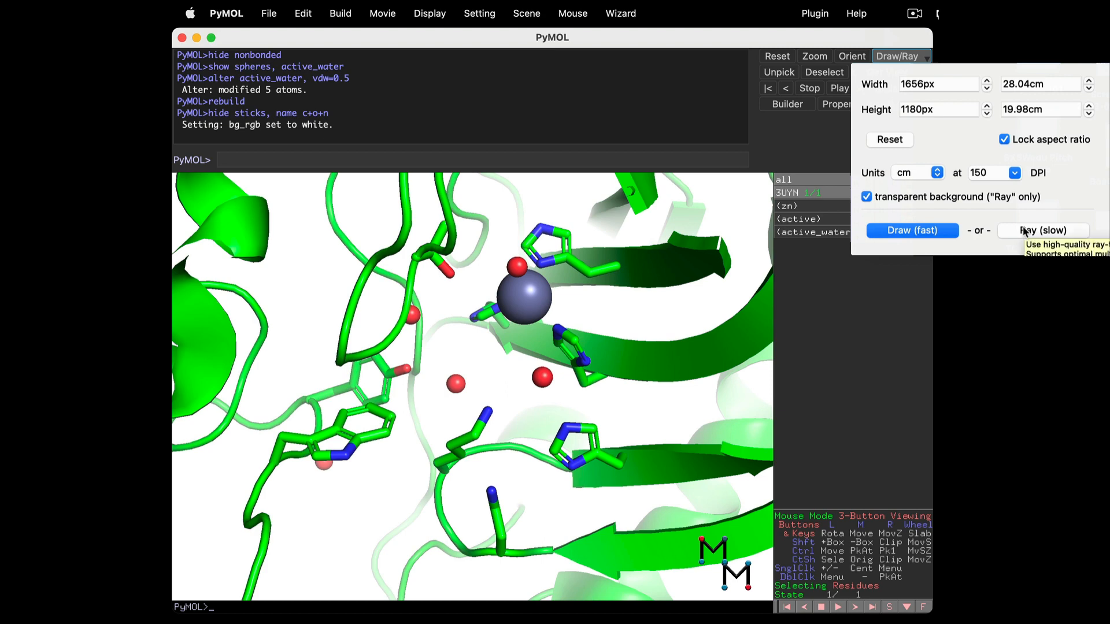
left_click(1041, 230)
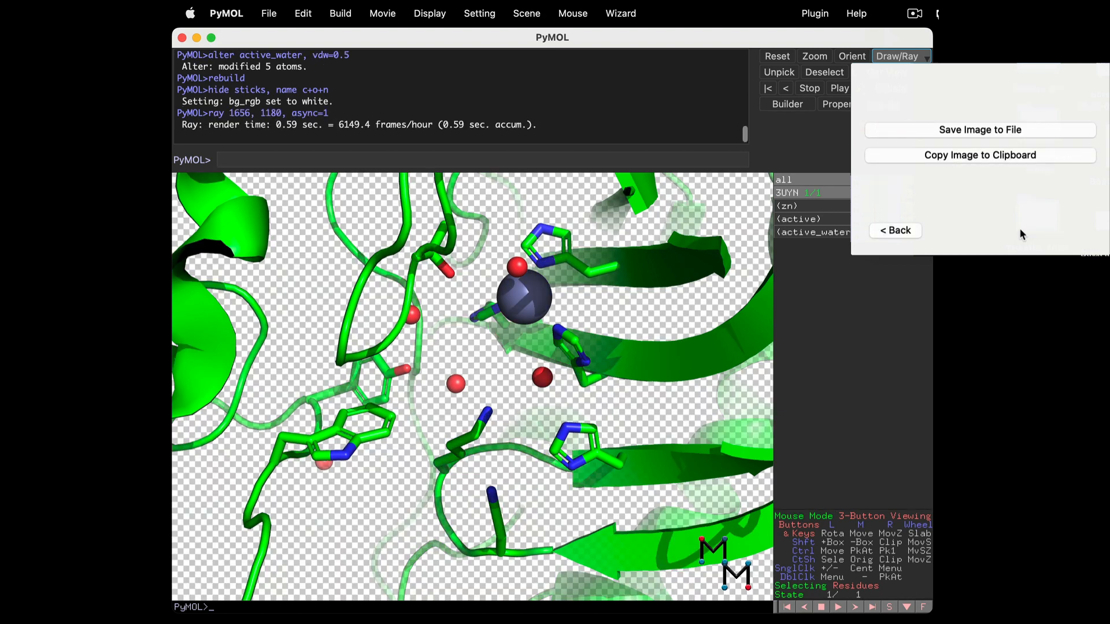
mouse_move(546, 238)
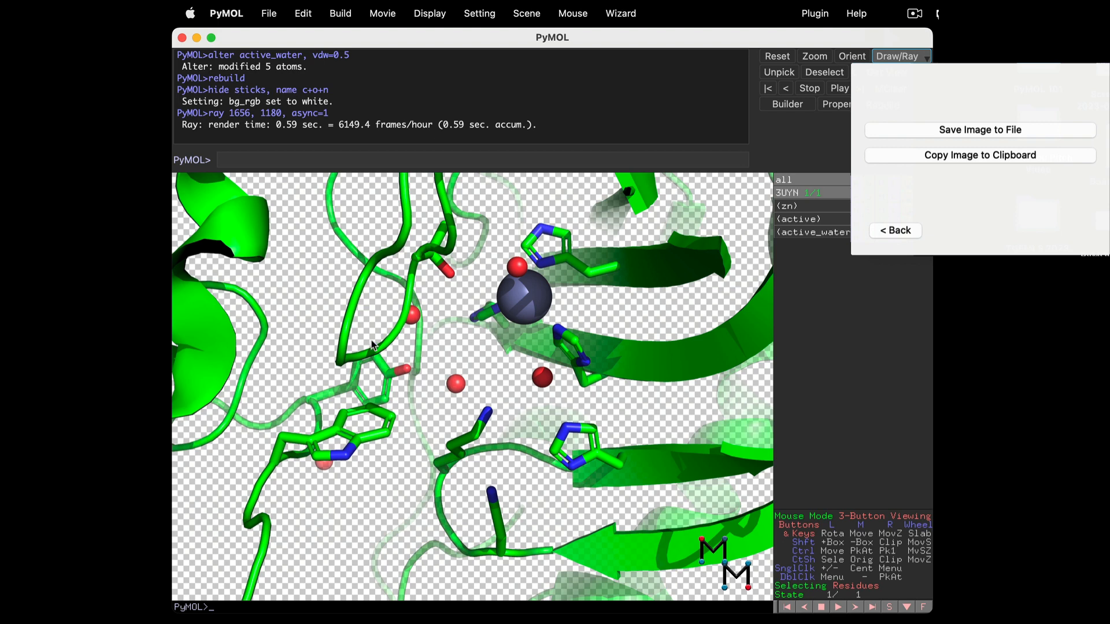
mouse_move(467, 453)
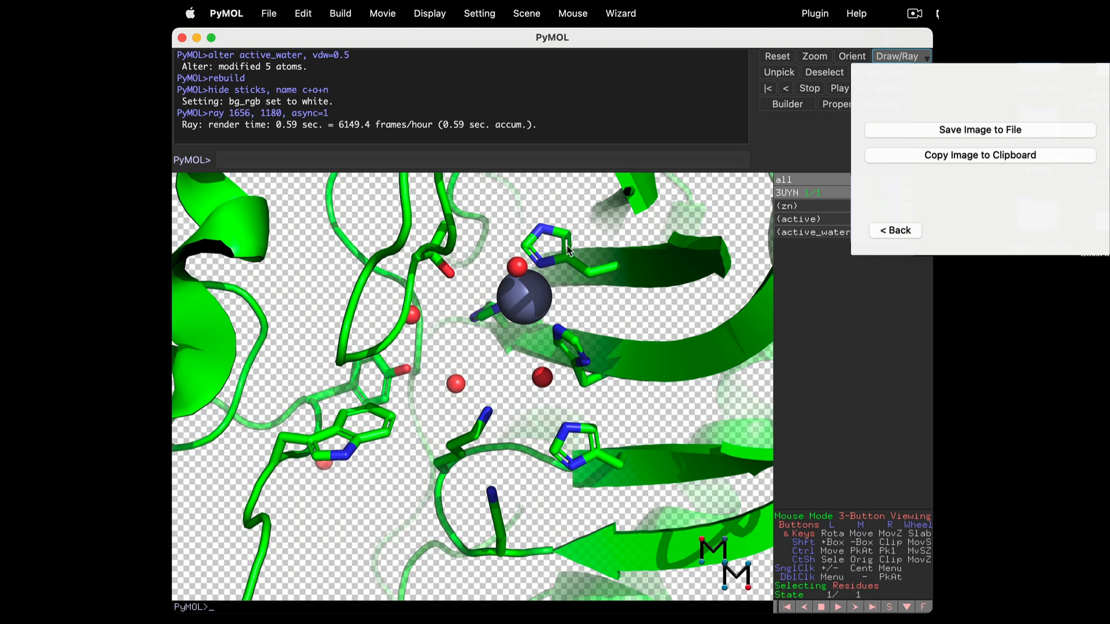
mouse_move(597, 362)
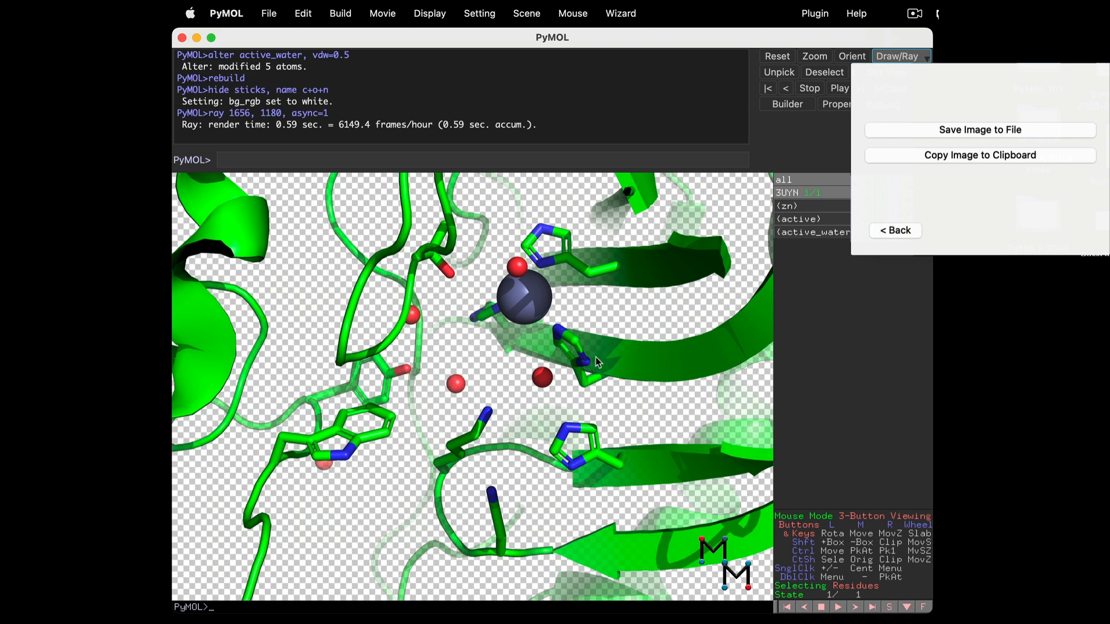
mouse_move(634, 467)
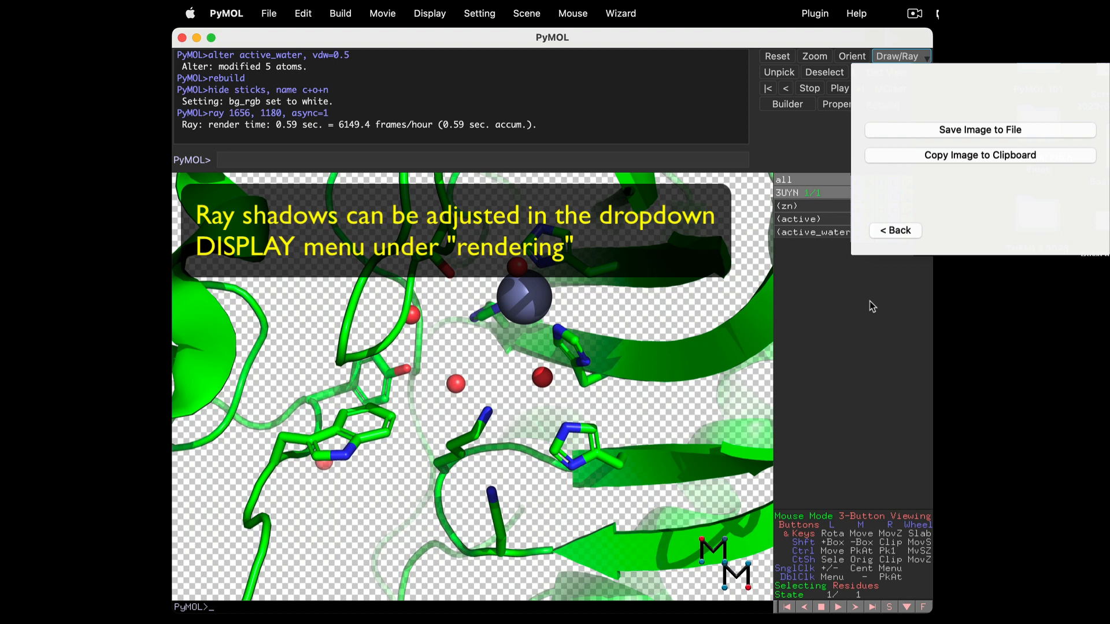
mouse_move(891, 239)
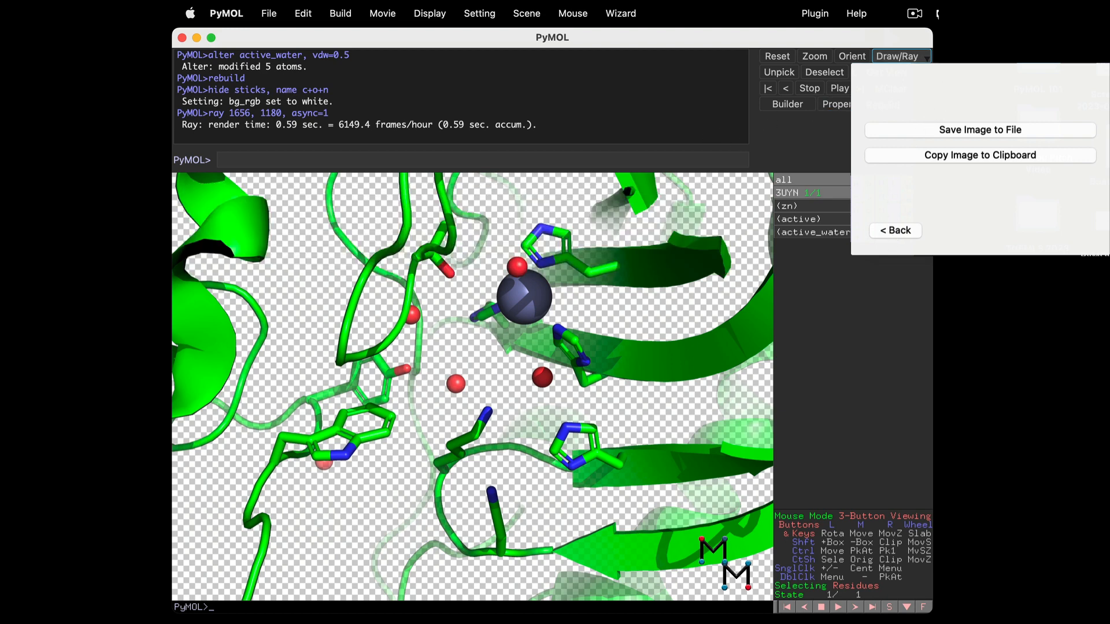
mouse_move(900, 192)
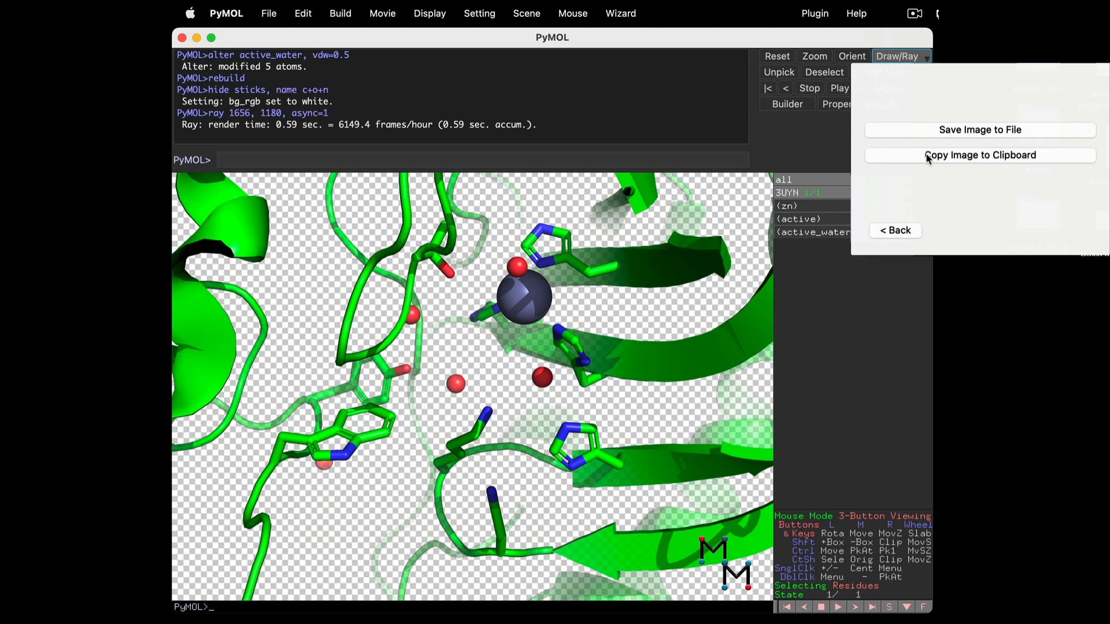
Copy the ray-traced active-site image to the clipboard.
left_click(979, 155)
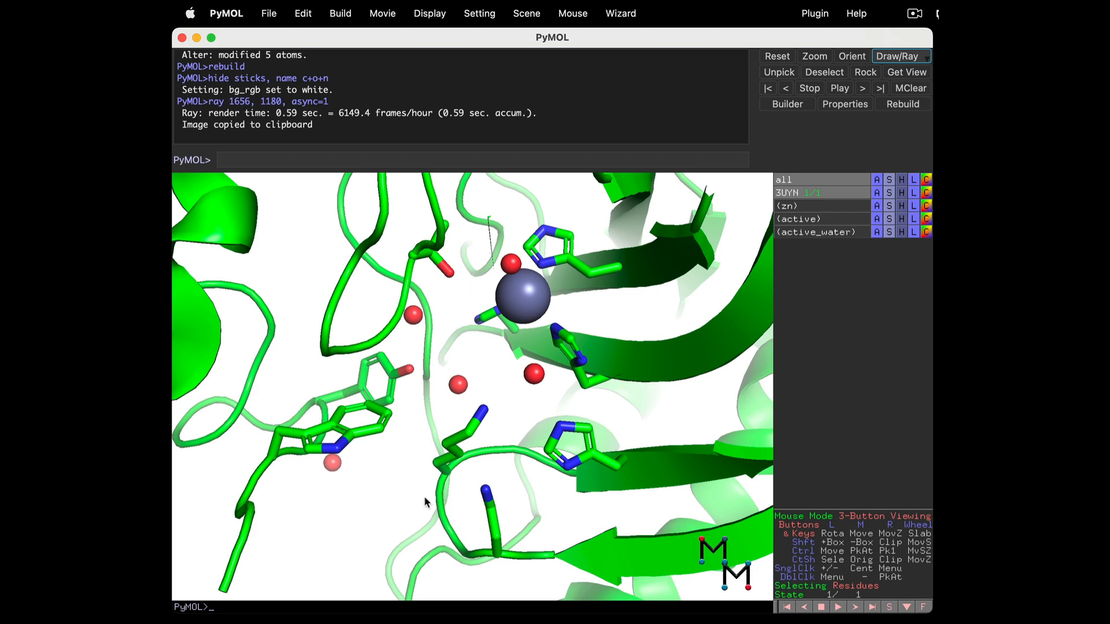
mouse_move(424, 397)
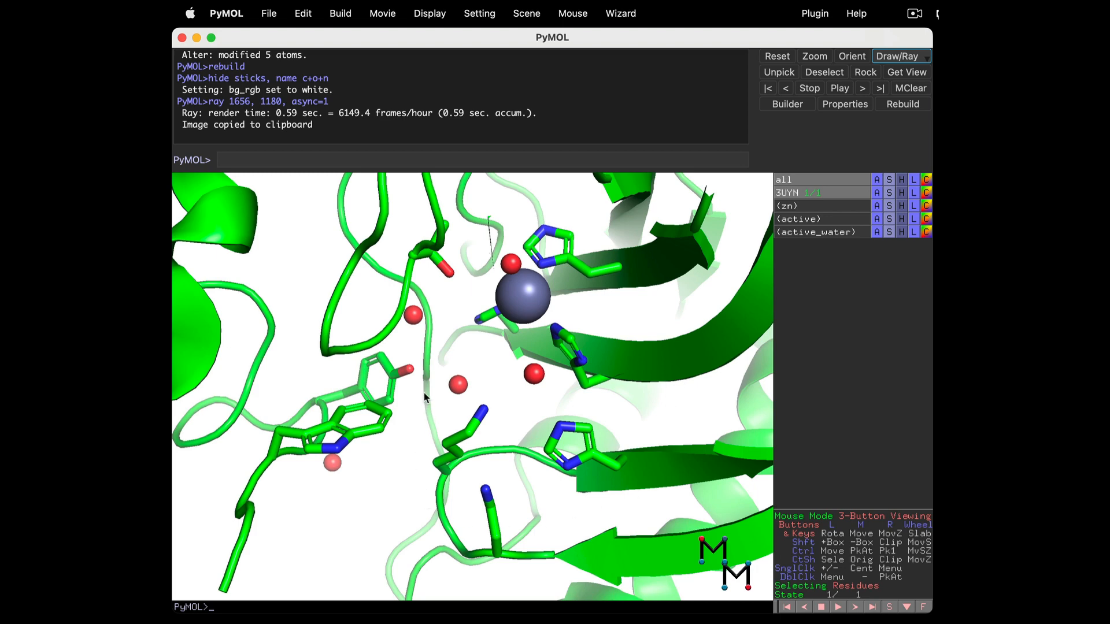
mouse_move(505, 43)
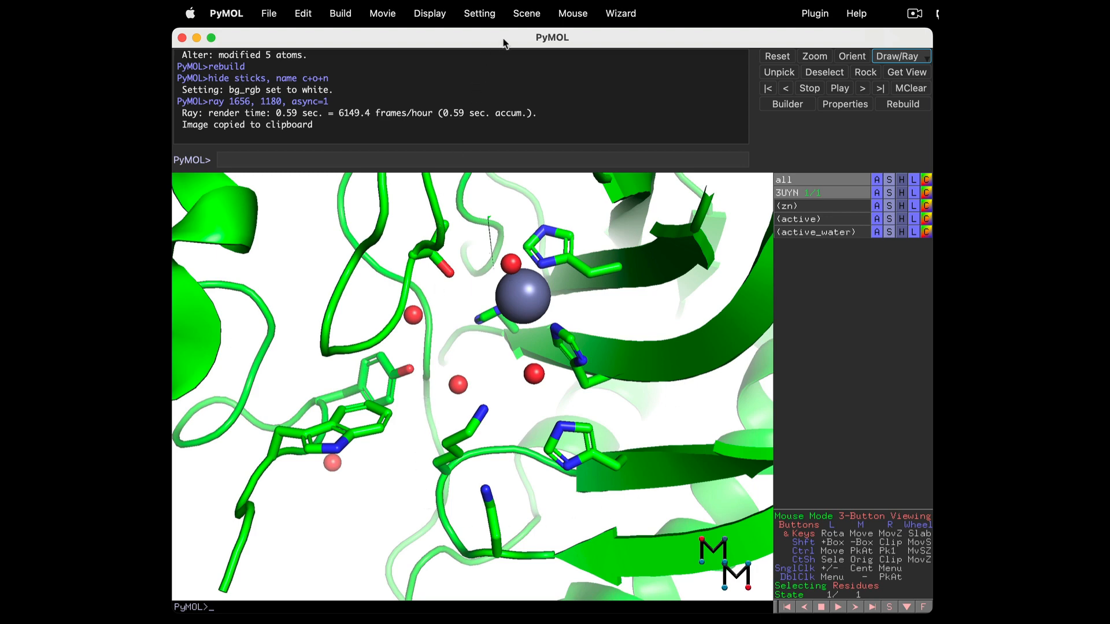
Store the current view as scene F1 and begin renaming it to active_site.
left_click(526, 13)
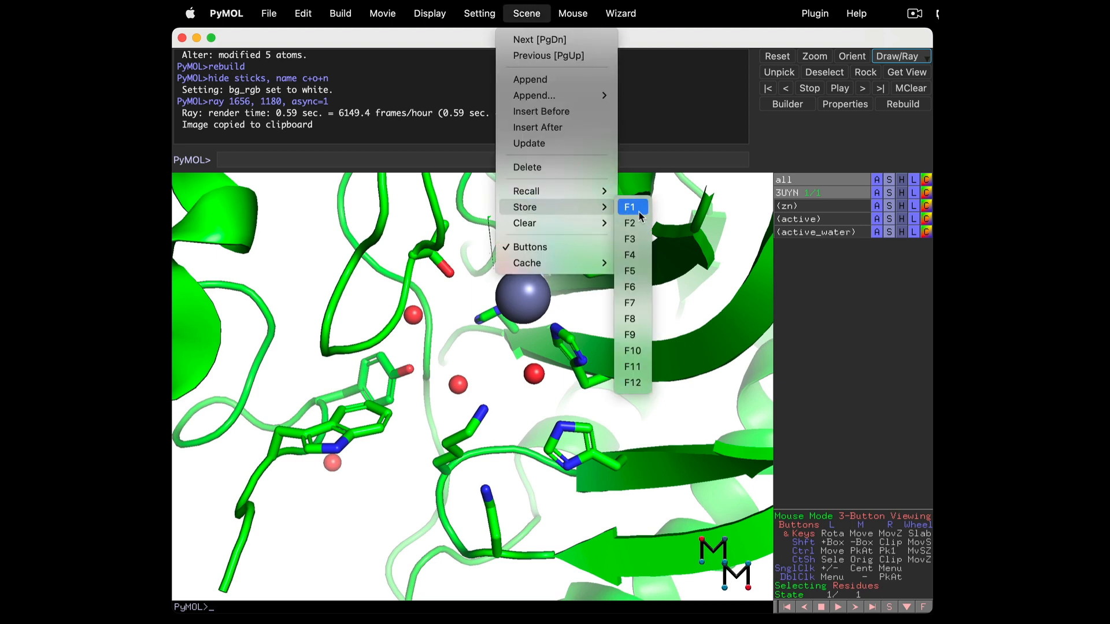
left_click(628, 206)
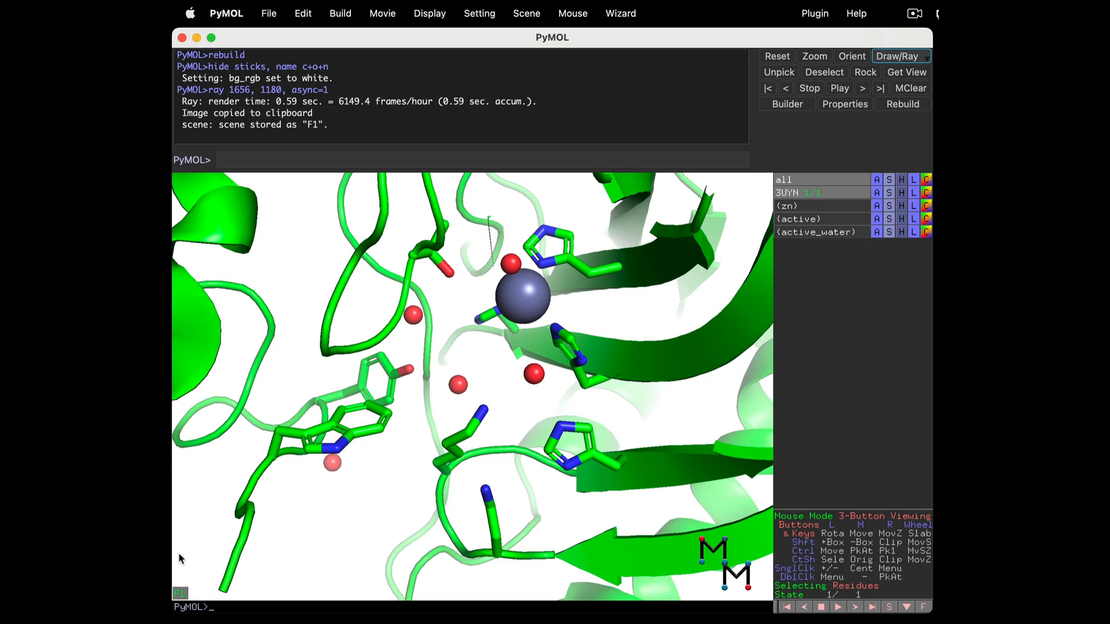
mouse_move(197, 601)
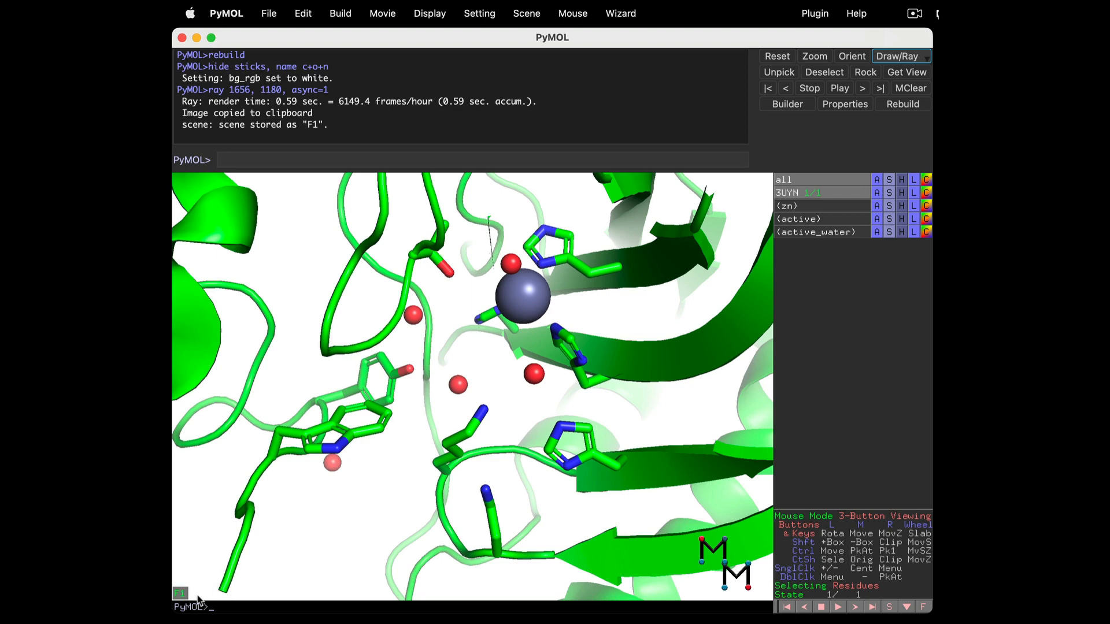
mouse_move(183, 597)
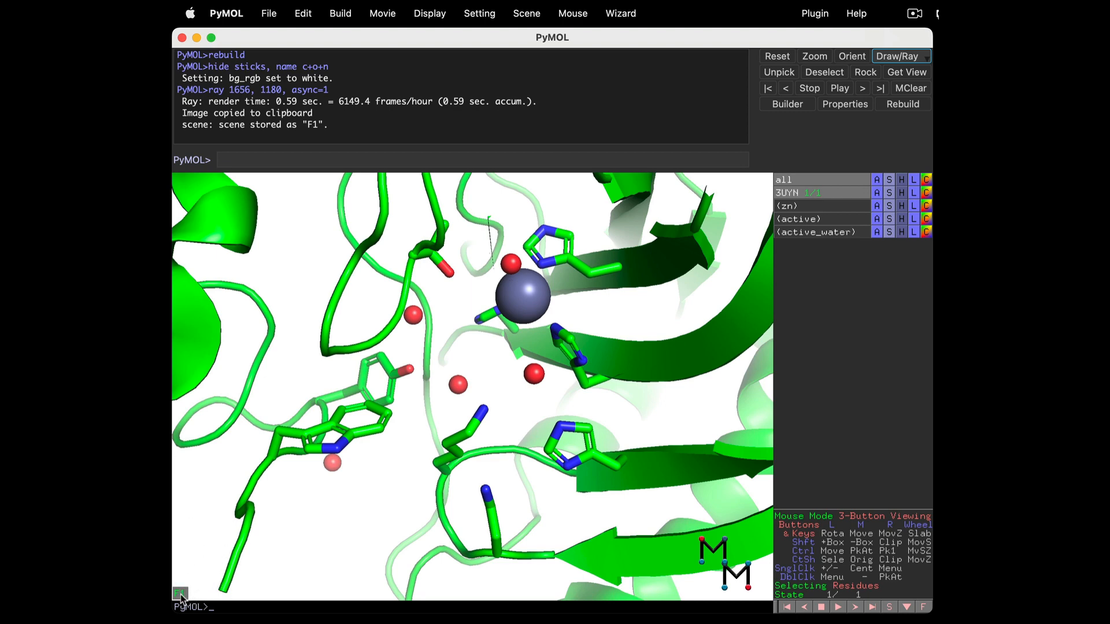
left_click(181, 593)
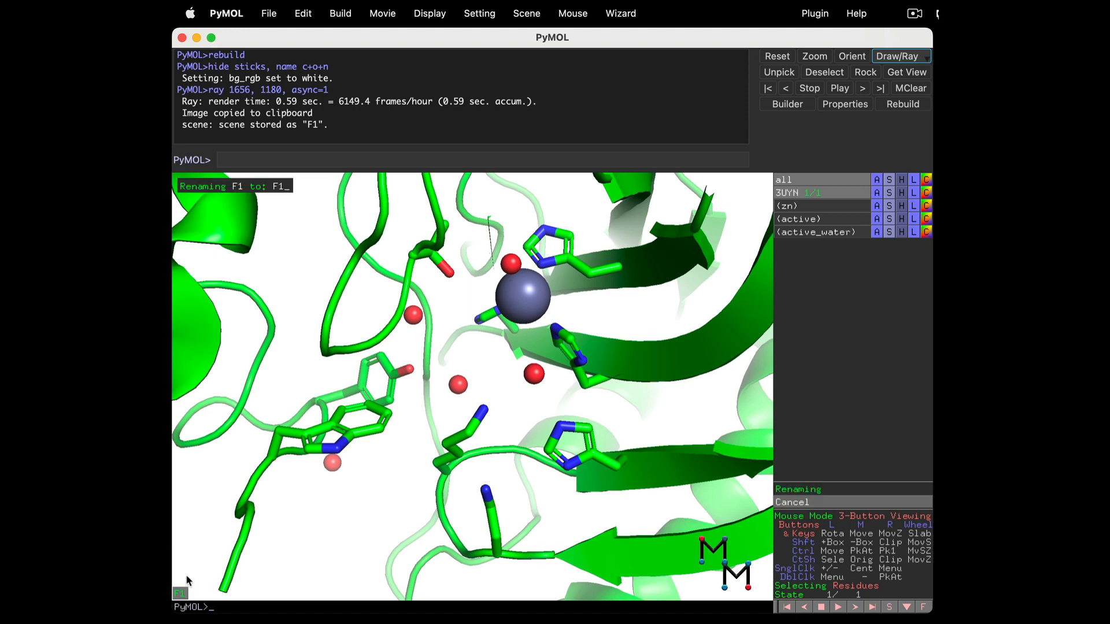
key("backspace")
type("active_site")
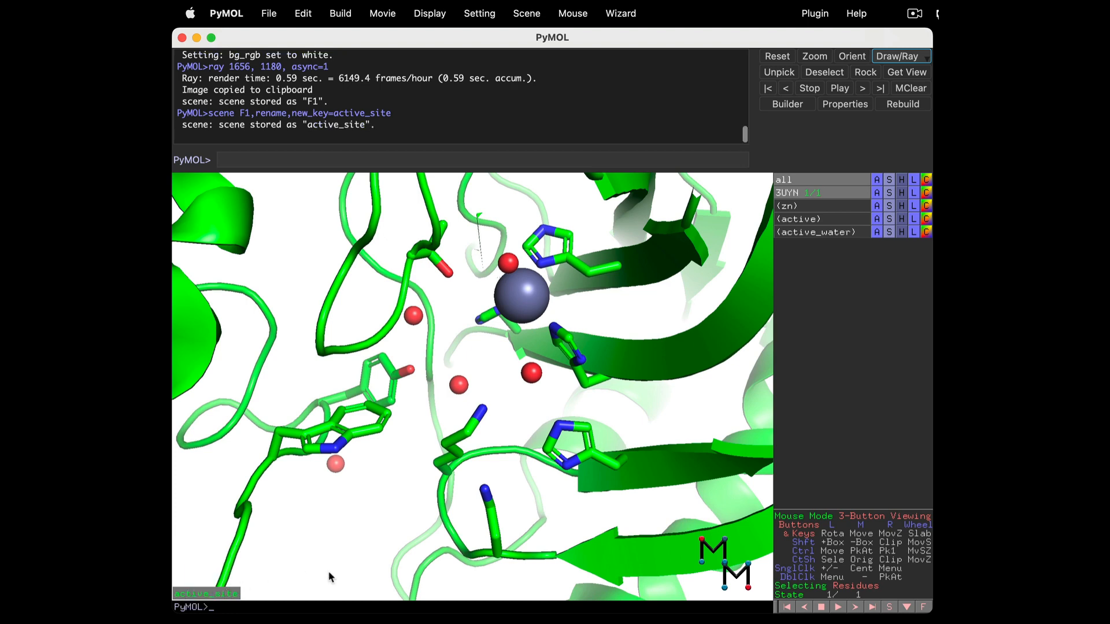
mouse_move(367, 525)
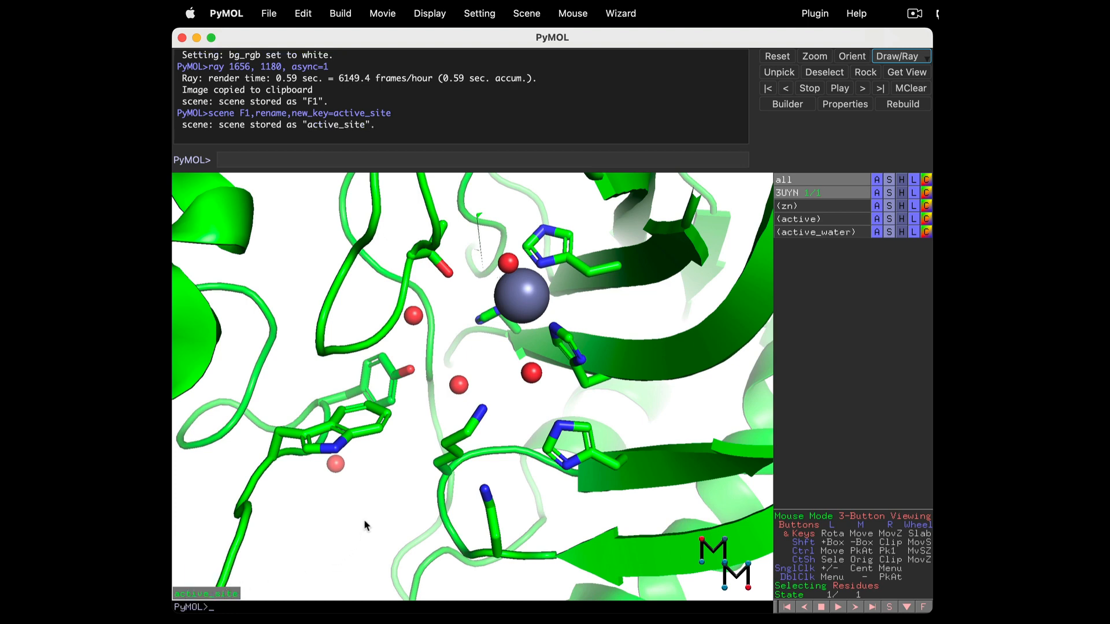
mouse_move(368, 529)
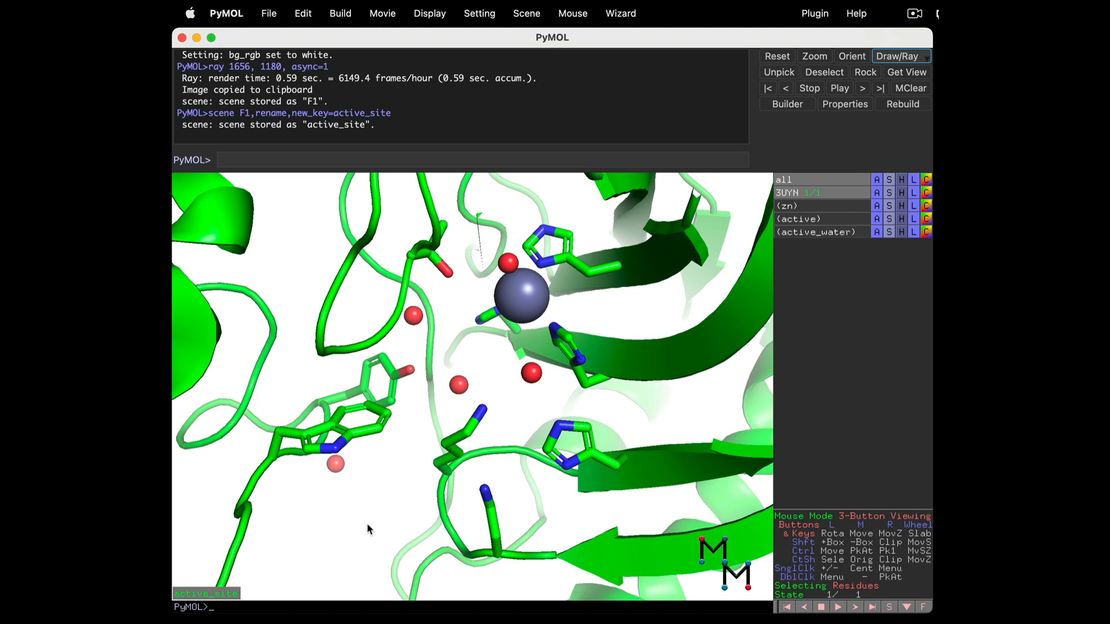
mouse_move(859, 211)
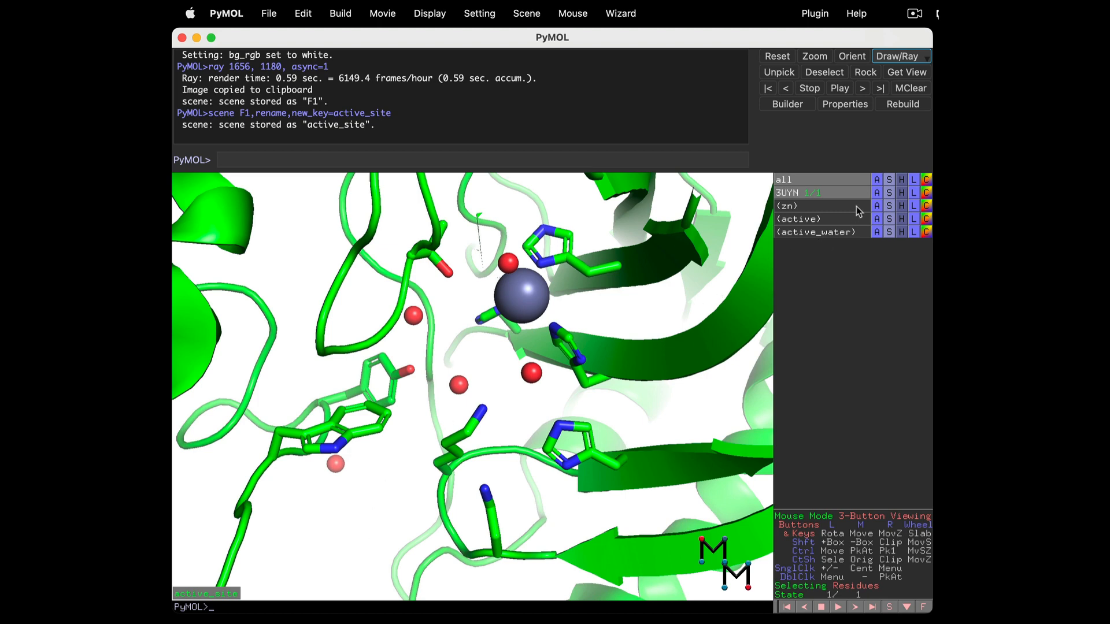
Zoom to the whole 3UYN object, show it as a surface and colour it magenta.
left_click(876, 193)
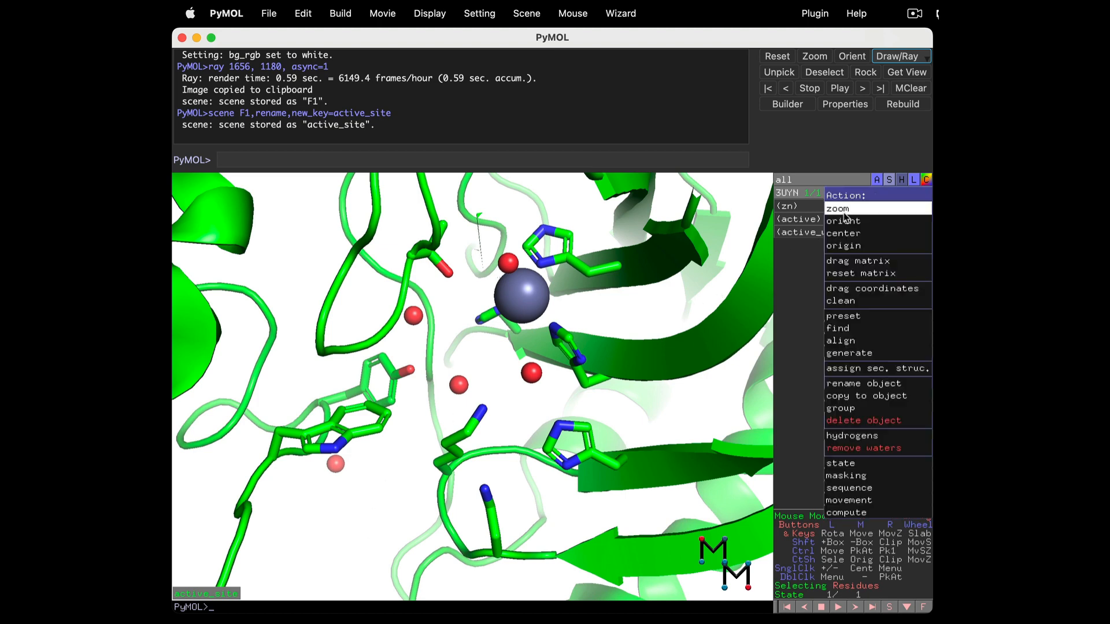
left_click(837, 209)
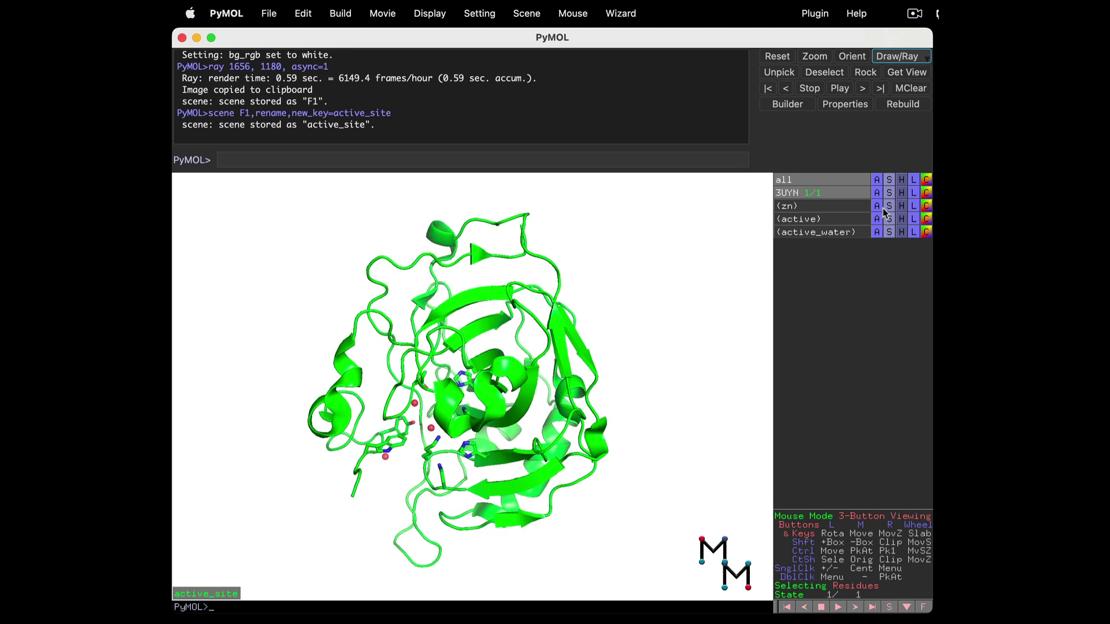
left_click(877, 179)
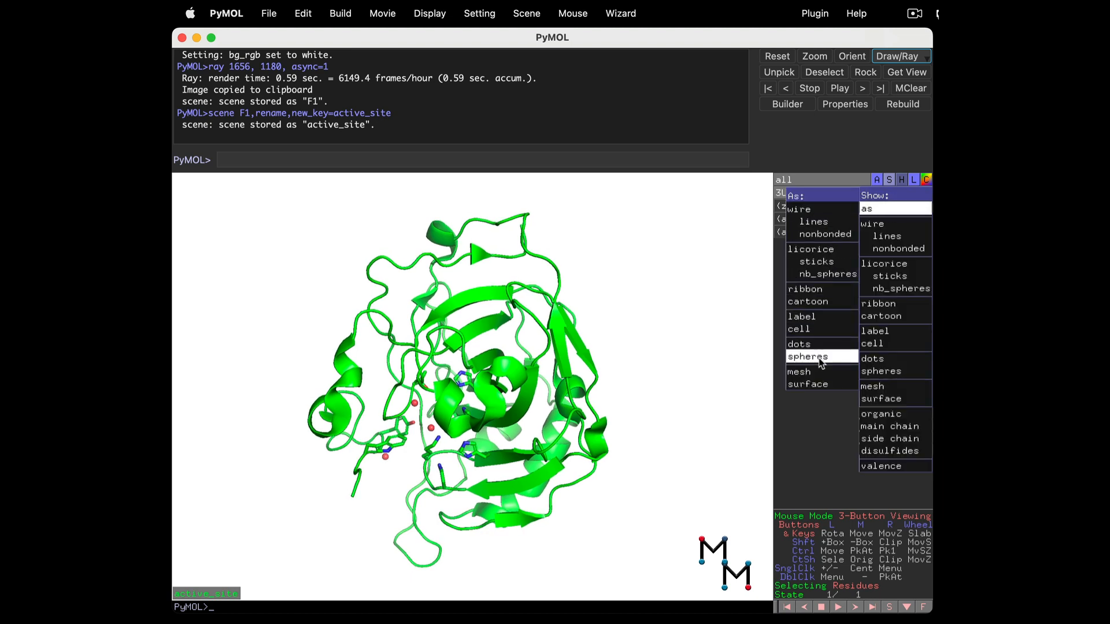
mouse_move(799, 371)
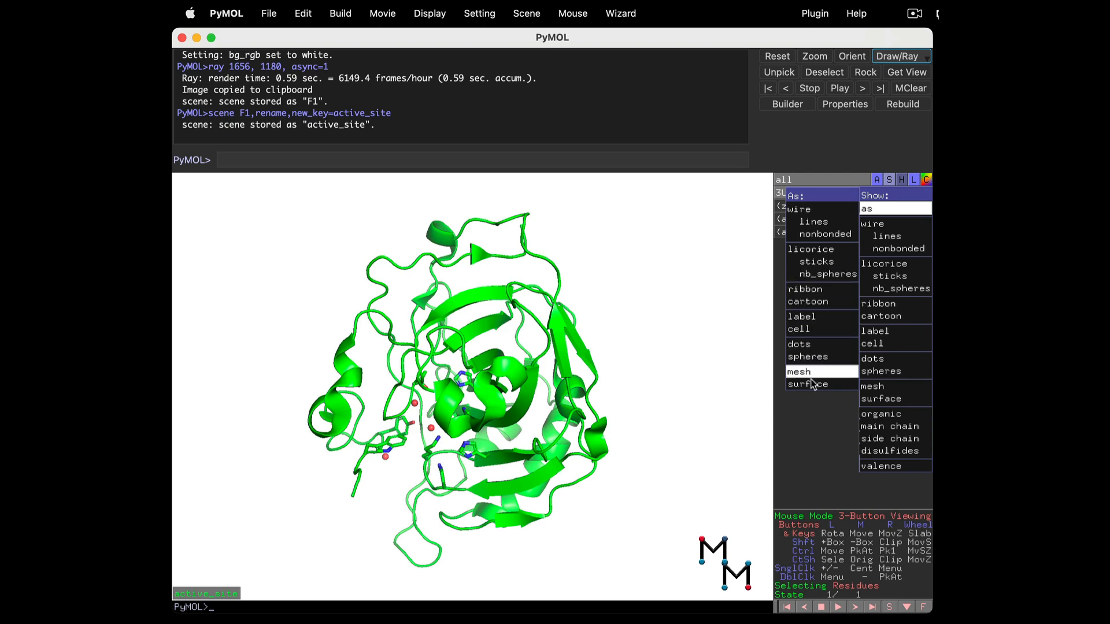
left_click(874, 398)
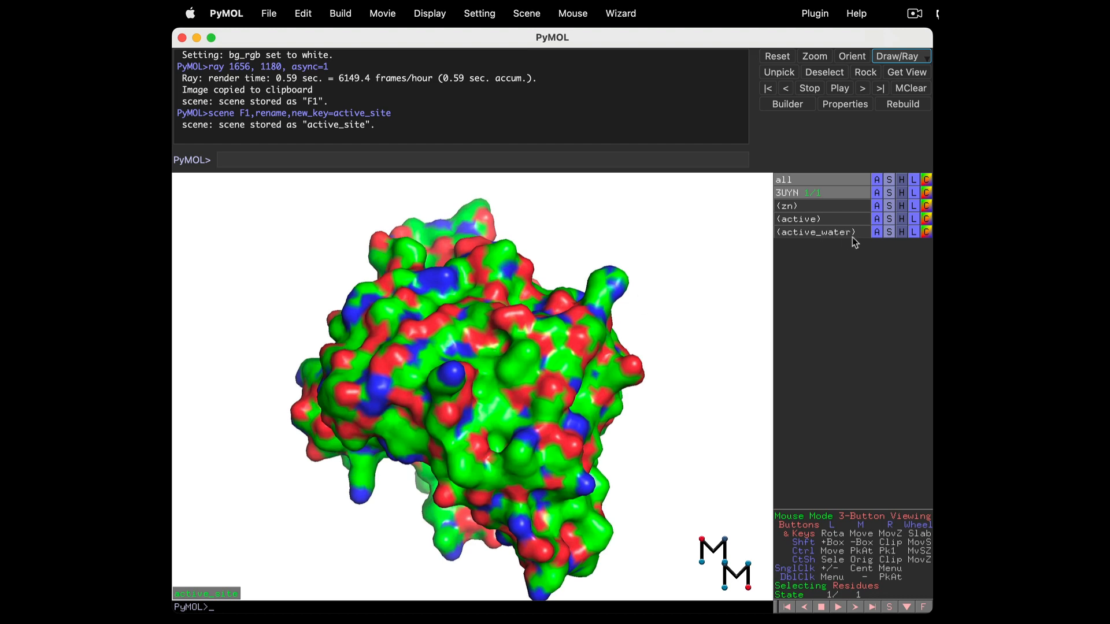
left_click(926, 179)
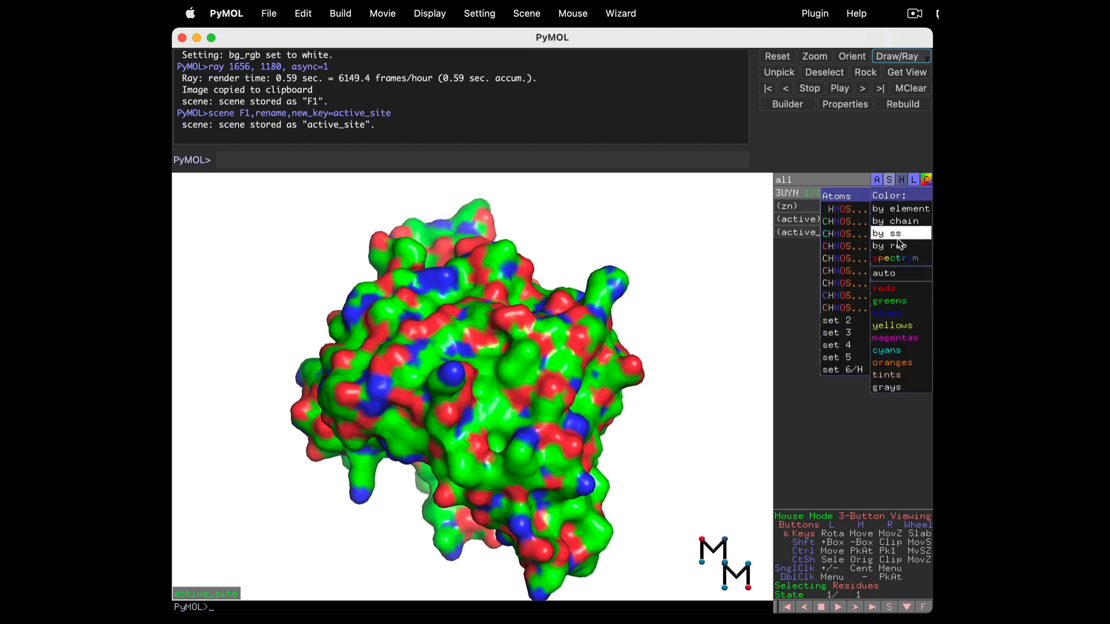
left_click(895, 338)
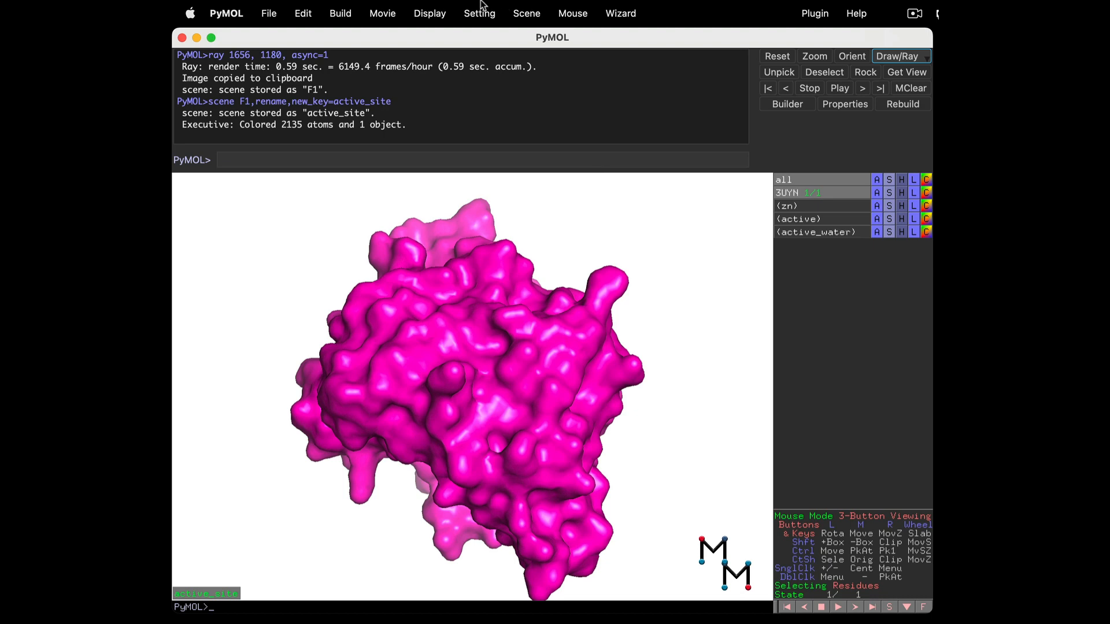
Store the magenta surface view as a new scene and rename it to surface.
left_click(528, 13)
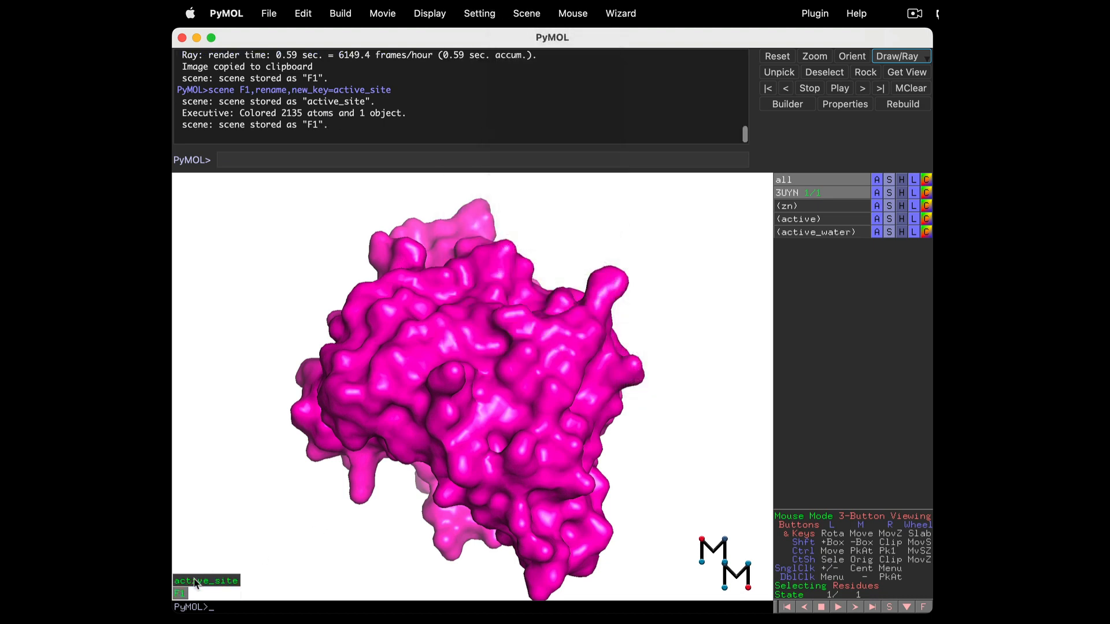
left_click(180, 593)
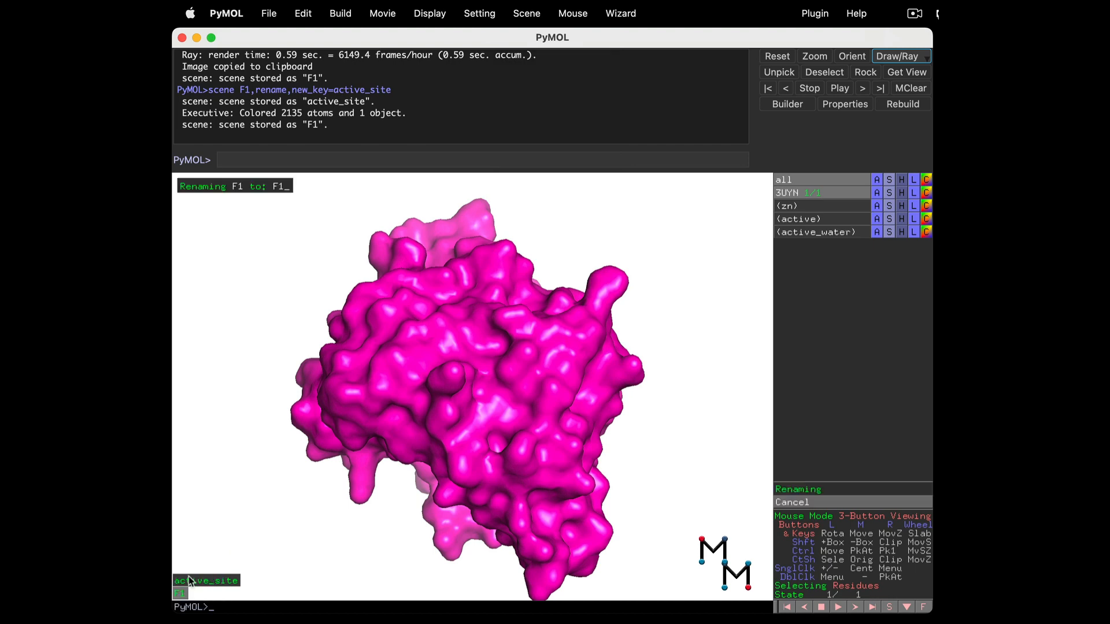
type("s")
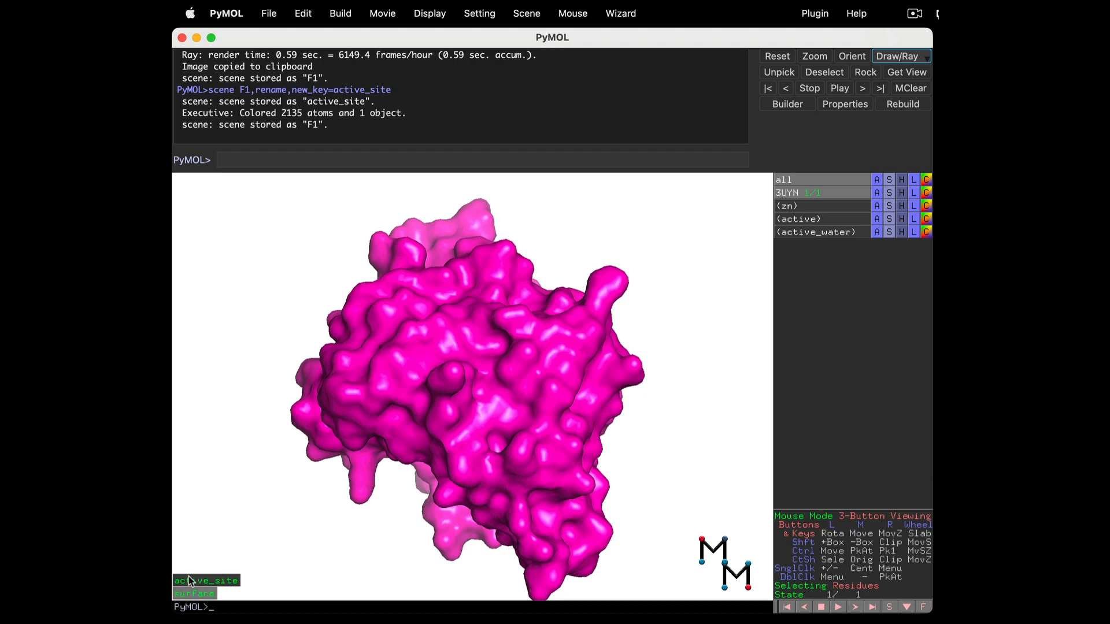
Recall the active_site and surface scenes alternately, ending on the magenta surface scene.
left_click(206, 580)
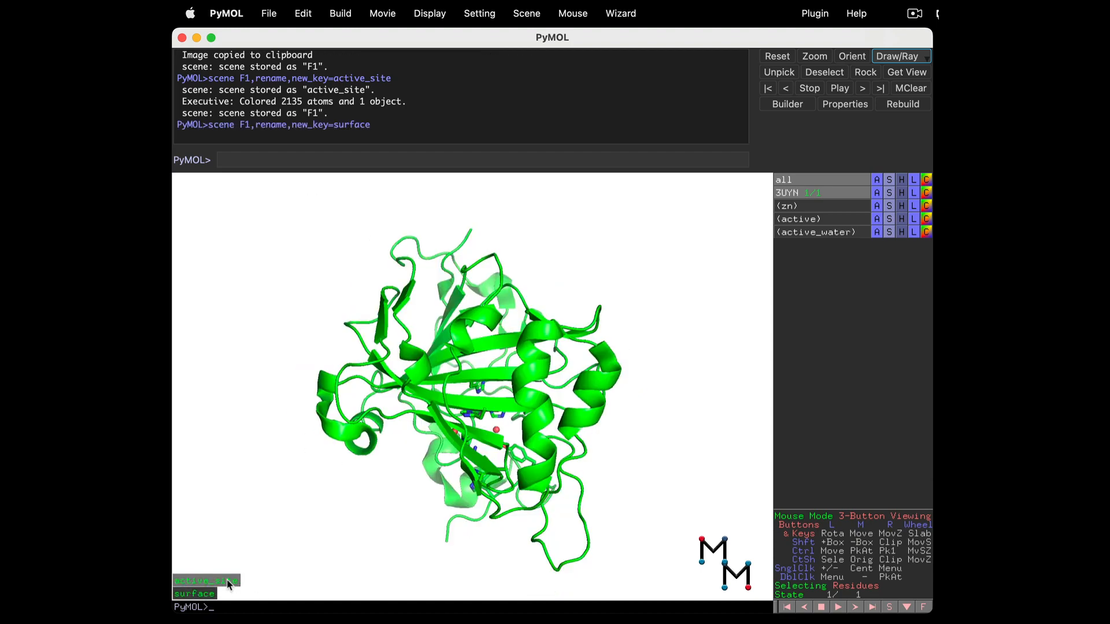
left_click(206, 580)
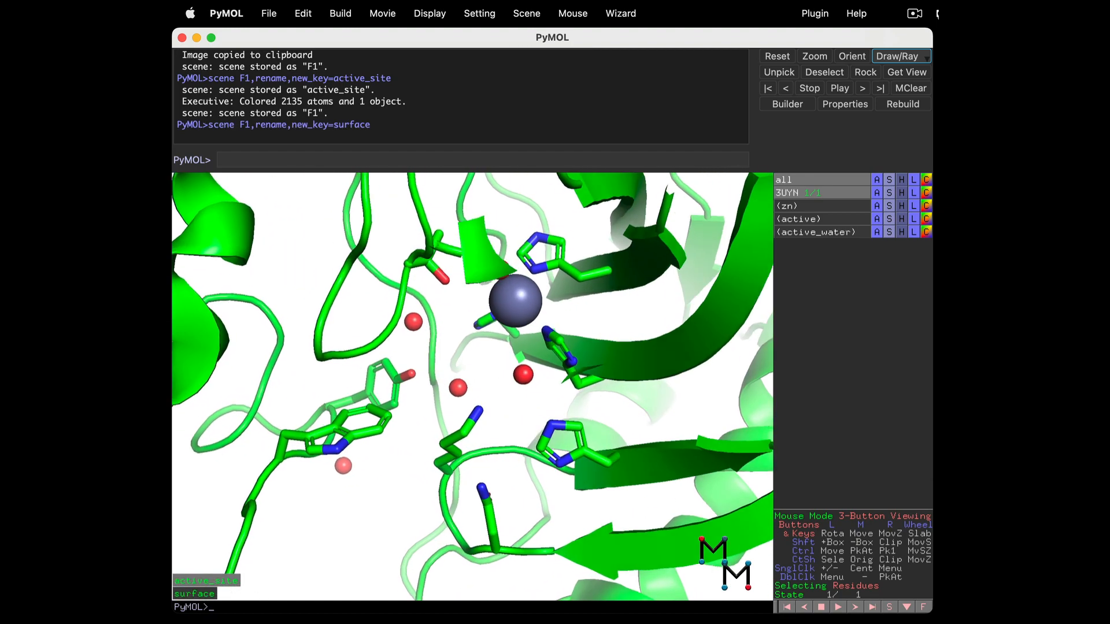
left_click(194, 593)
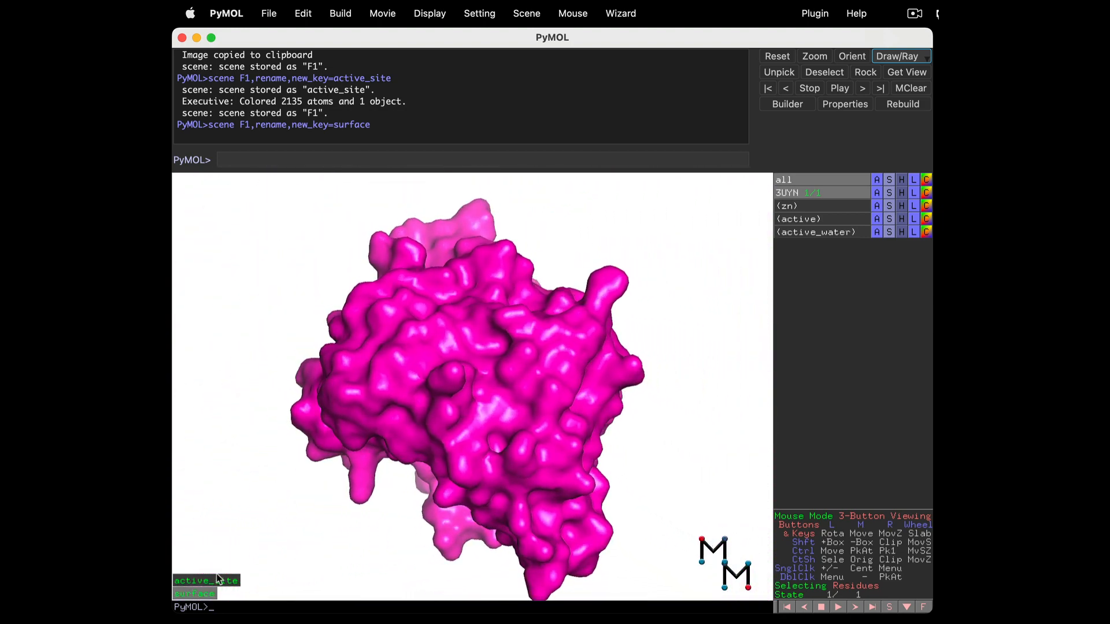
left_click(206, 581)
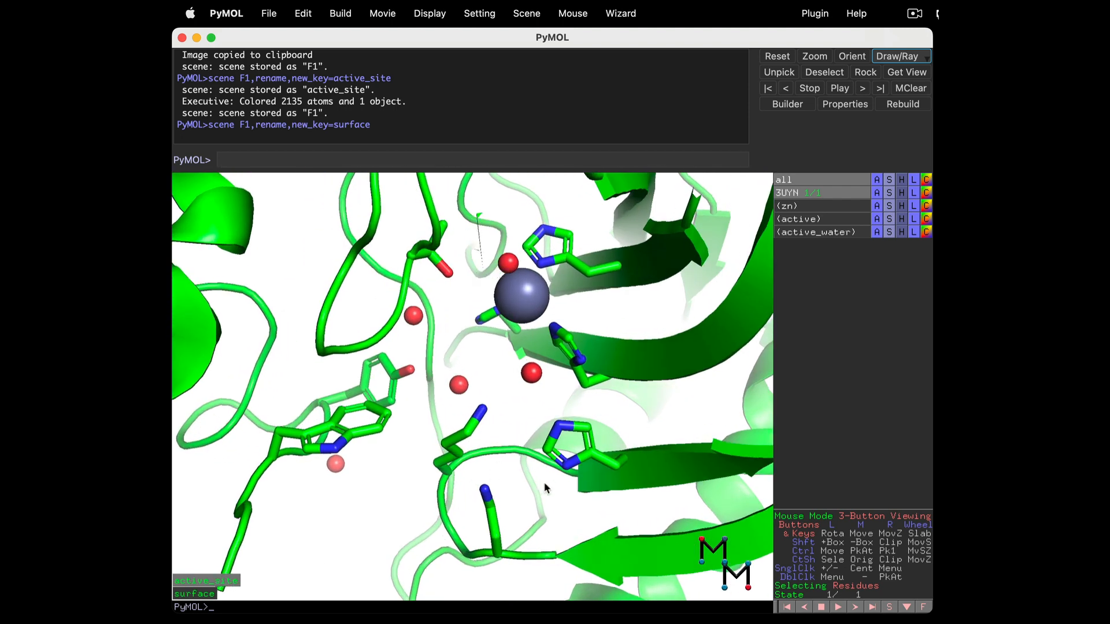
left_click(195, 593)
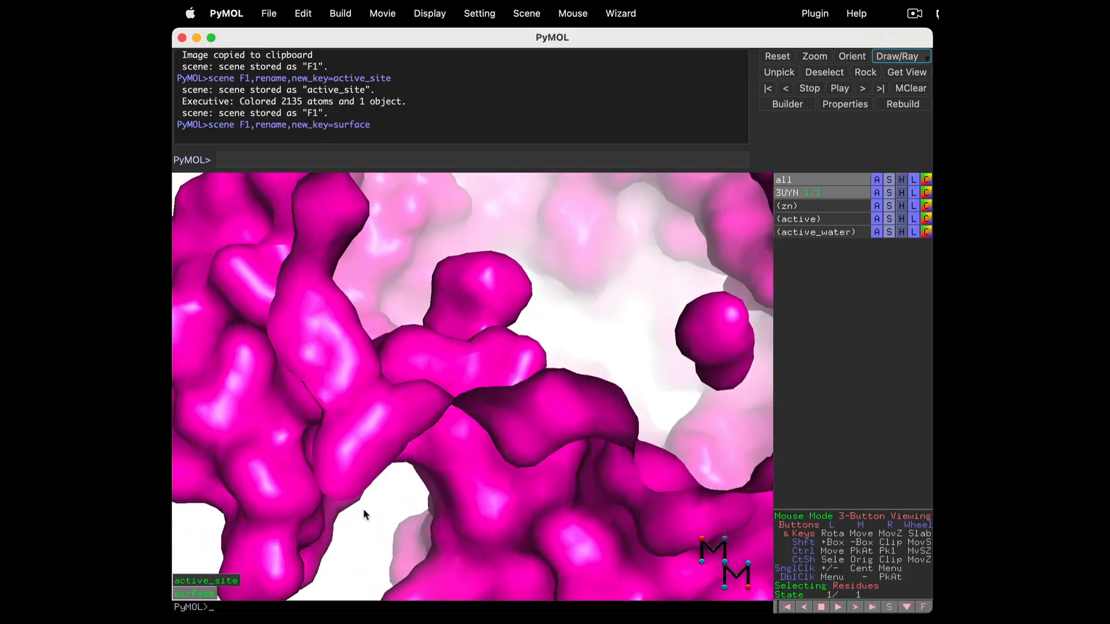